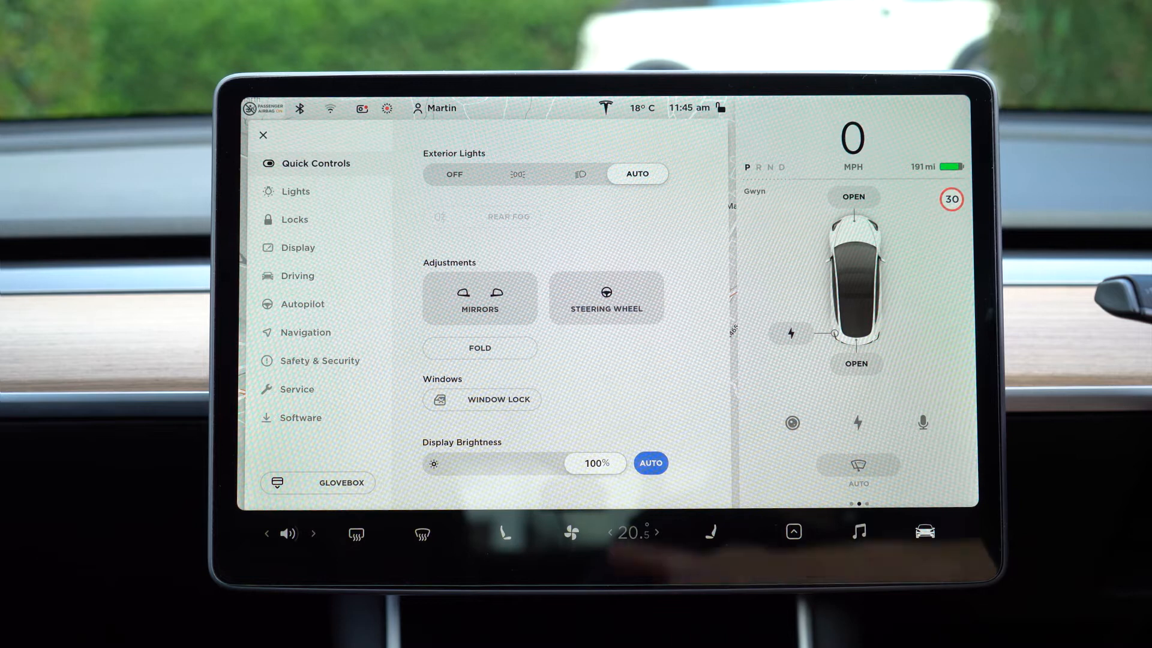
# Close the Controls panel so the navigation map fills the screen
pyautogui.click(263, 134)
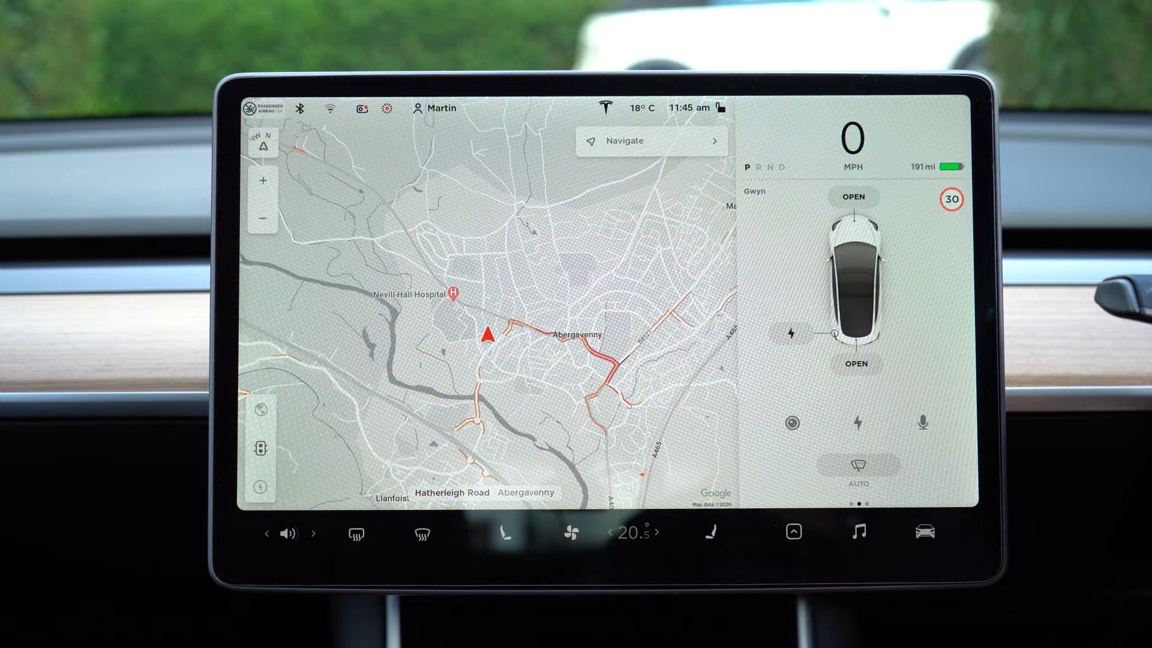
pyautogui.click(924, 531)
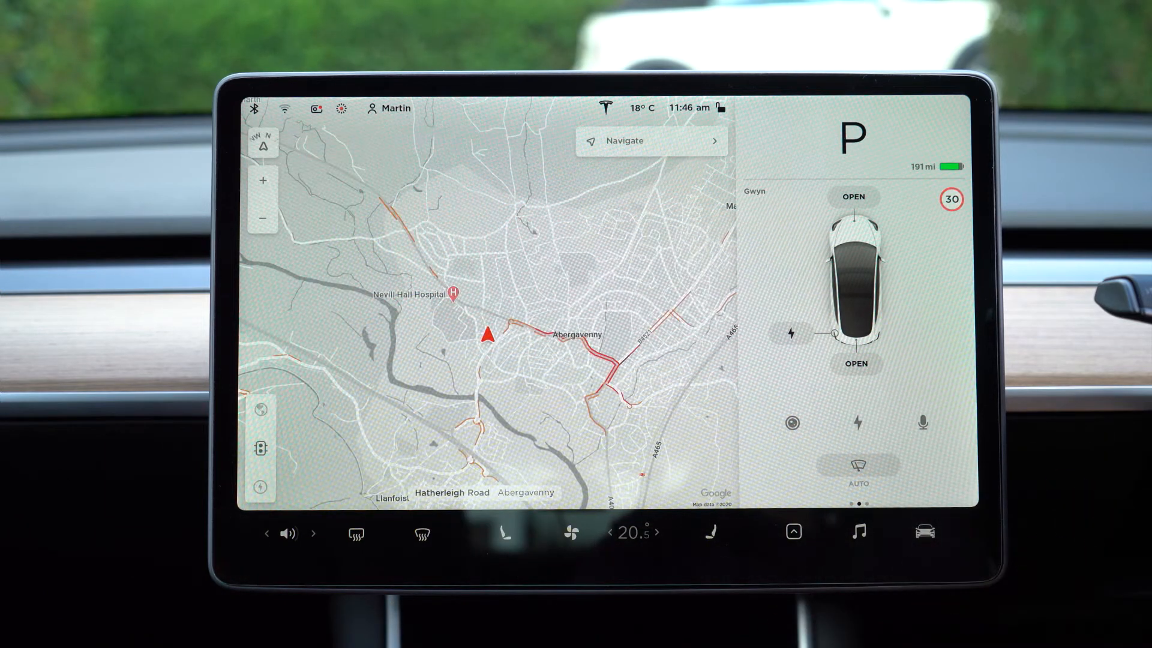
# Bring up the car controls on the Quick Controls page over the map
pyautogui.click(924, 533)
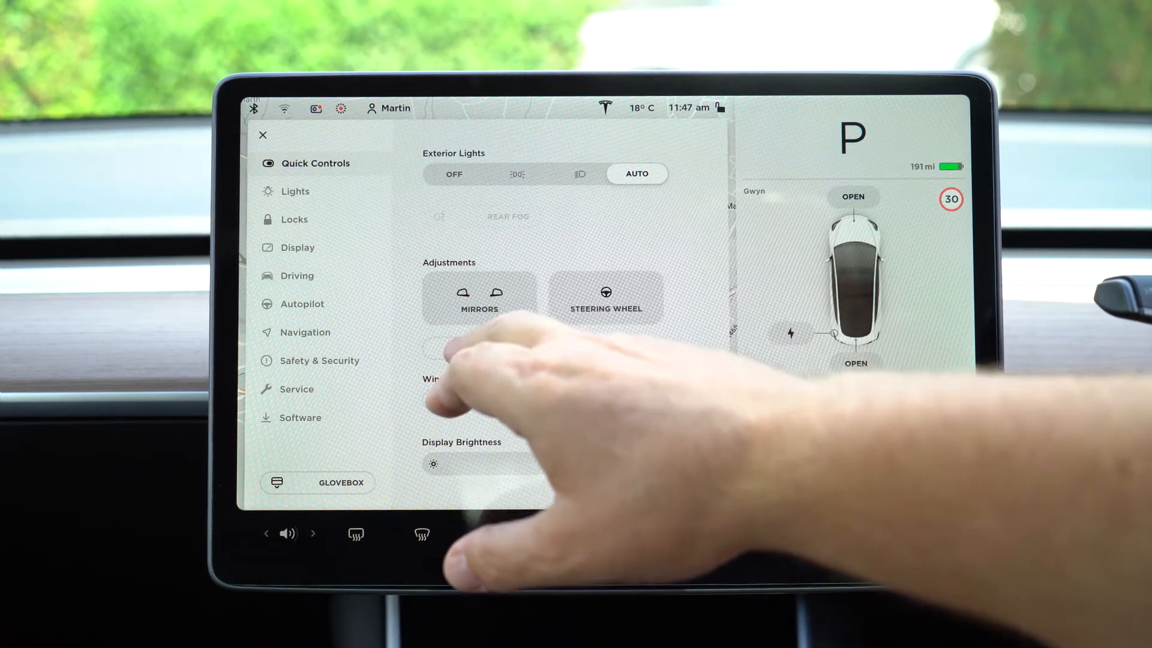
pyautogui.click(604, 298)
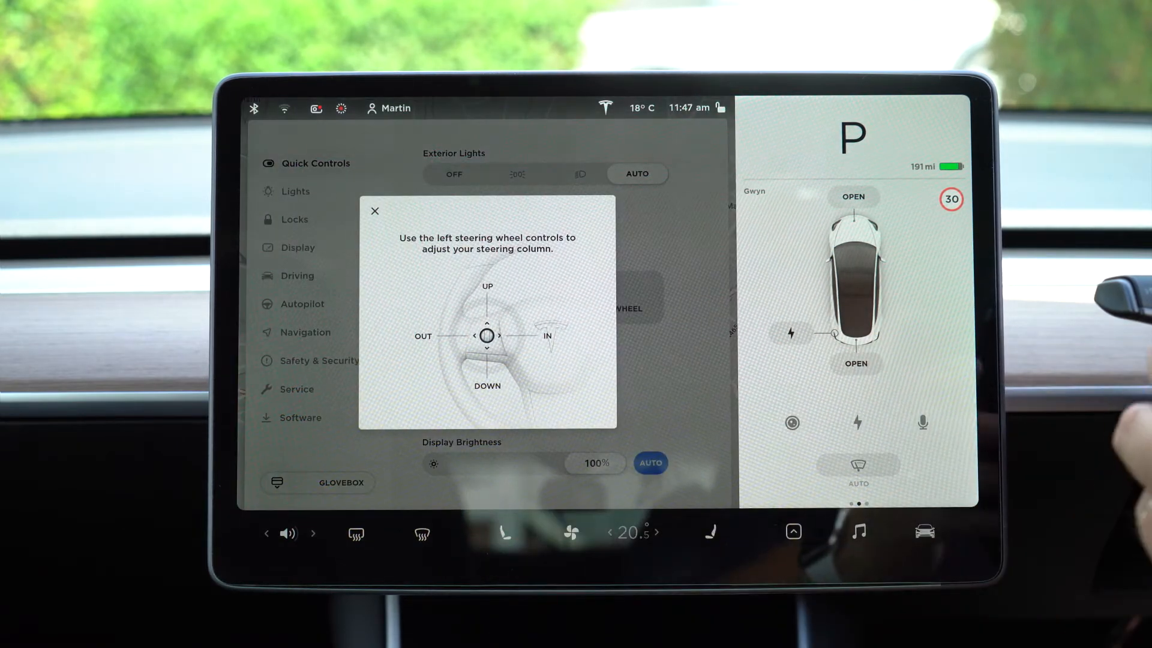
pyautogui.click(388, 108)
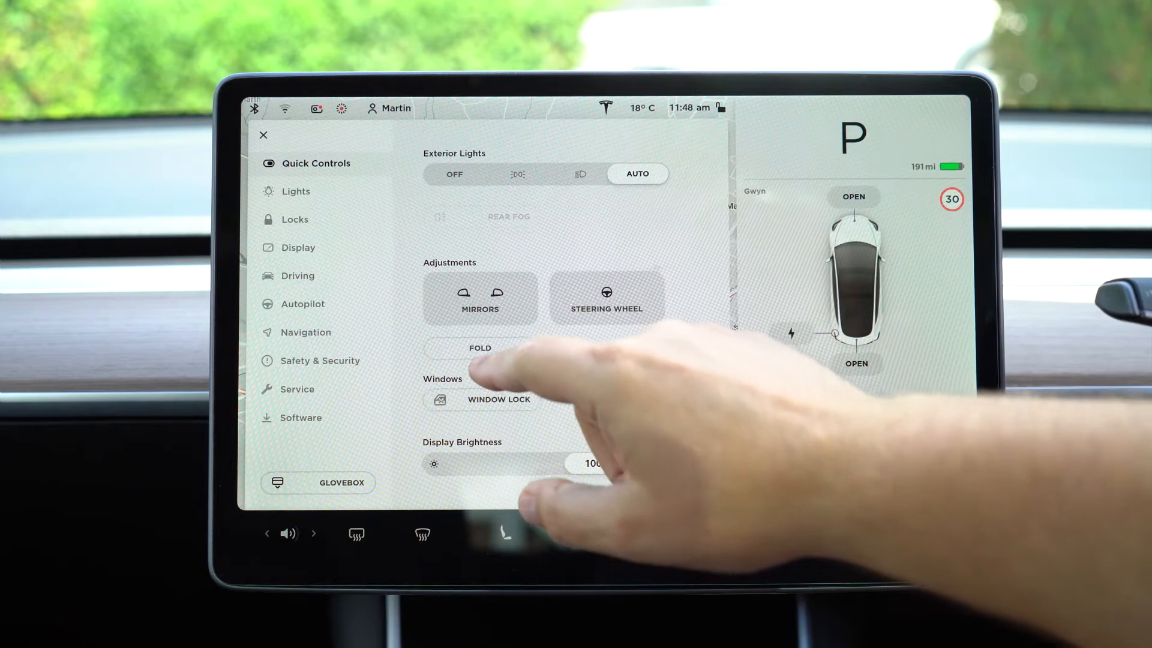
# Fold the side mirrors from Adjustments and return to the full map
pyautogui.click(478, 348)
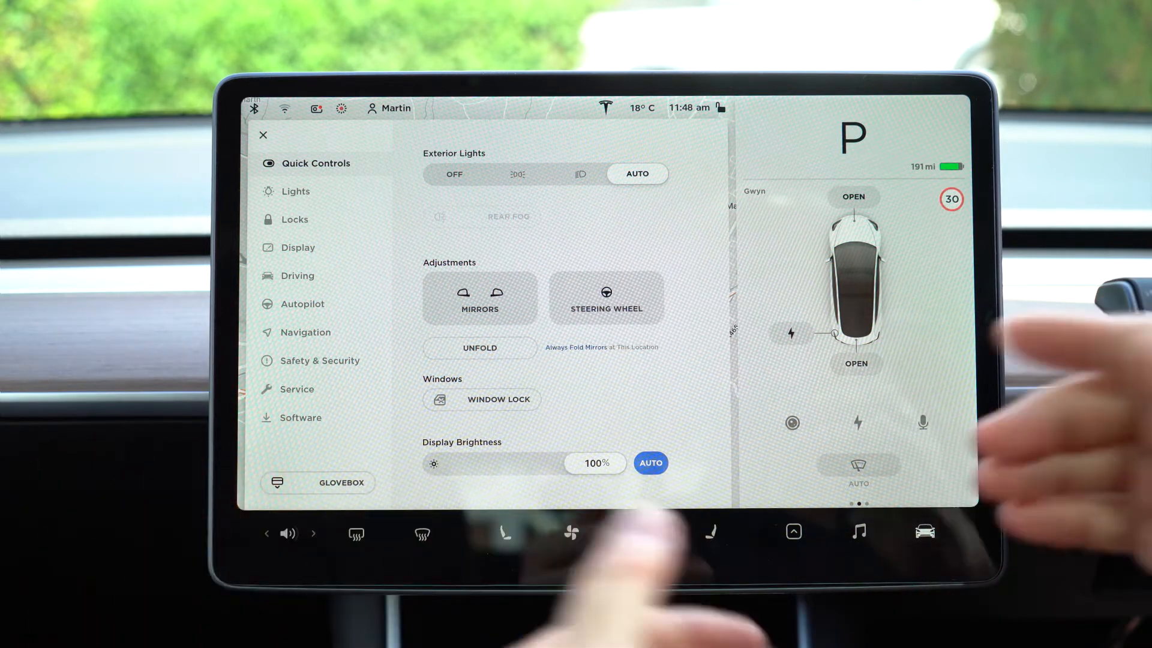
pyautogui.click(570, 531)
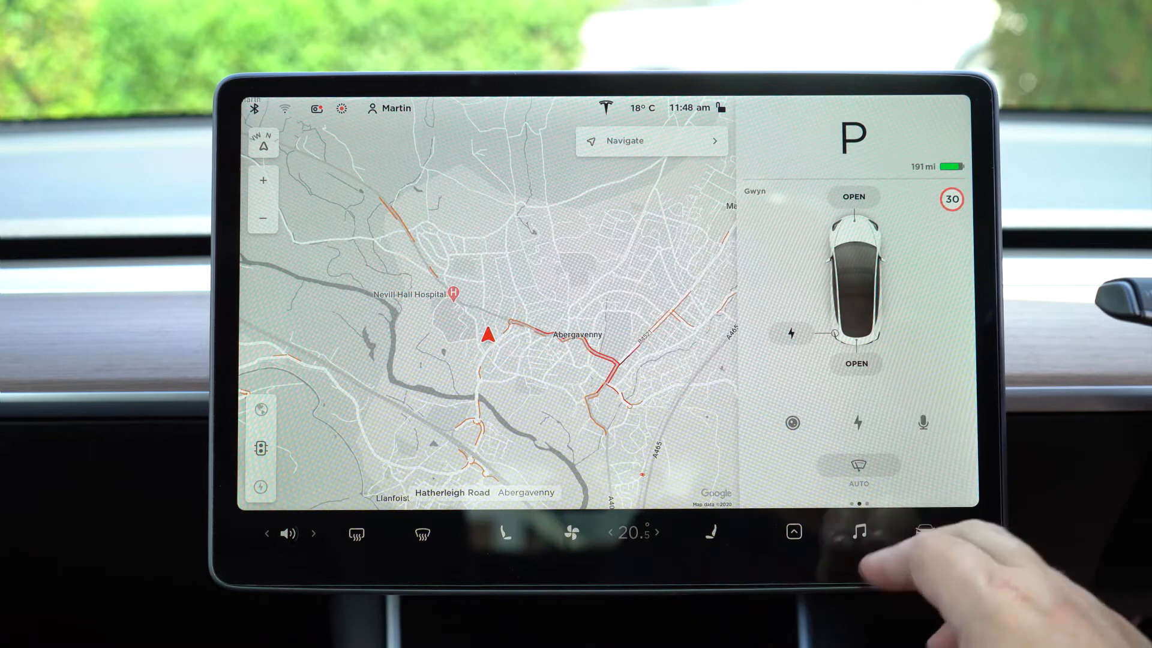
# Show the Lights page with headlight and dome light options
pyautogui.click(925, 533)
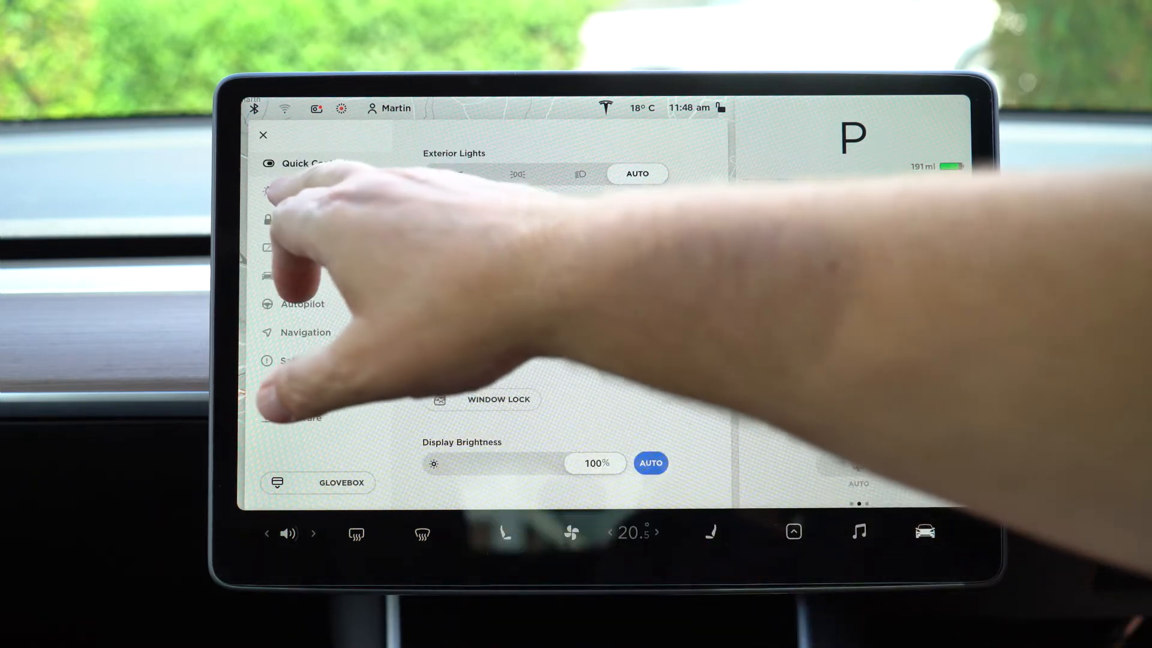
pyautogui.click(295, 191)
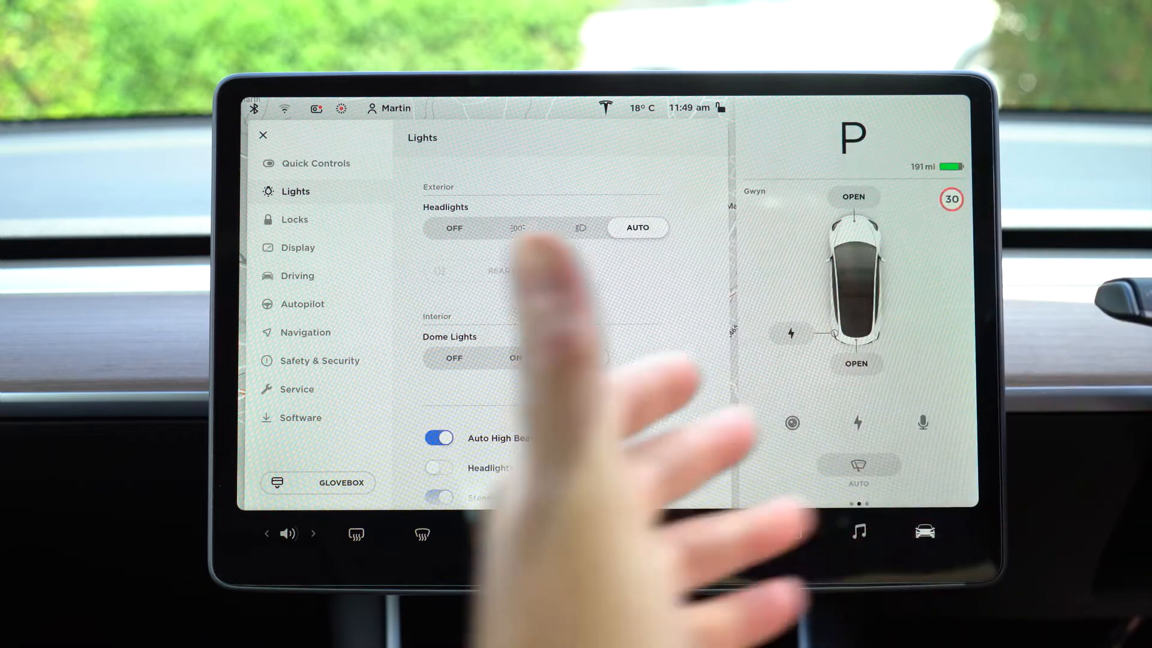
pyautogui.click(577, 358)
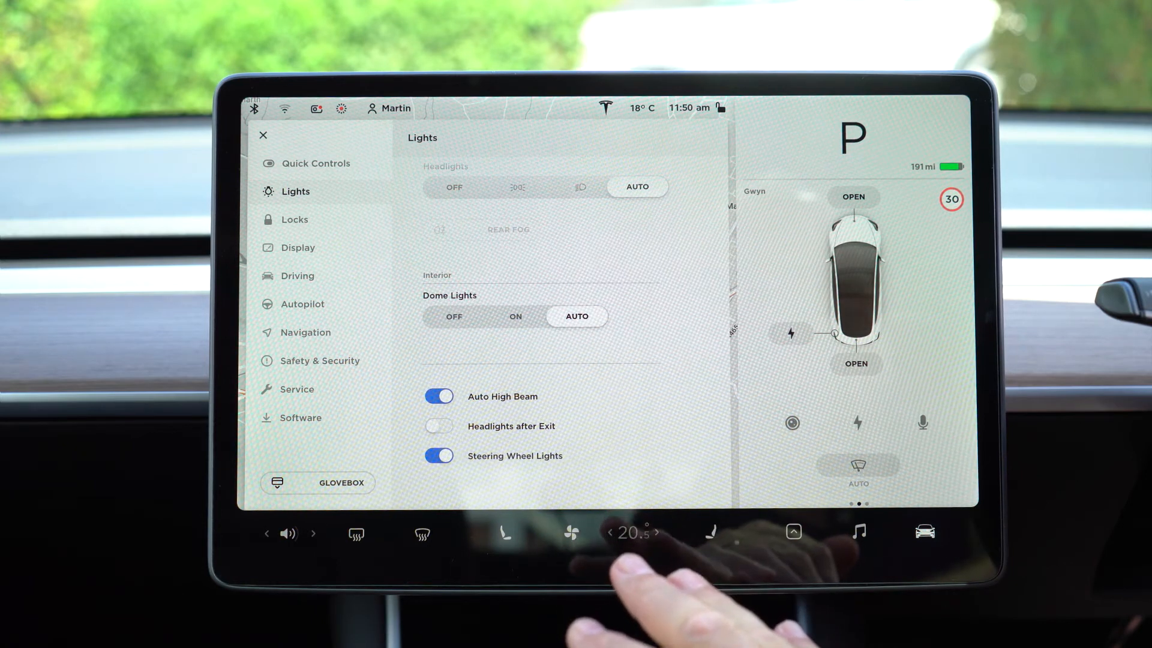
pyautogui.moveTo(624, 574)
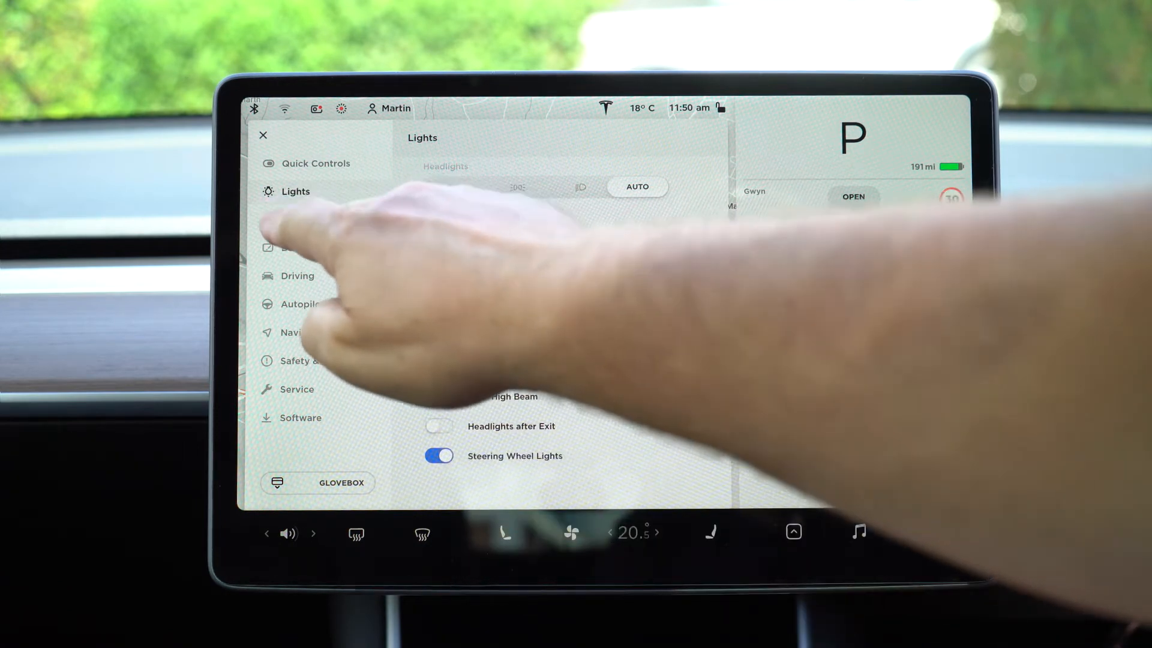
# Show the Locks page with saved keys, Walk-Away Door Lock and lock confirmation sound
pyautogui.click(295, 218)
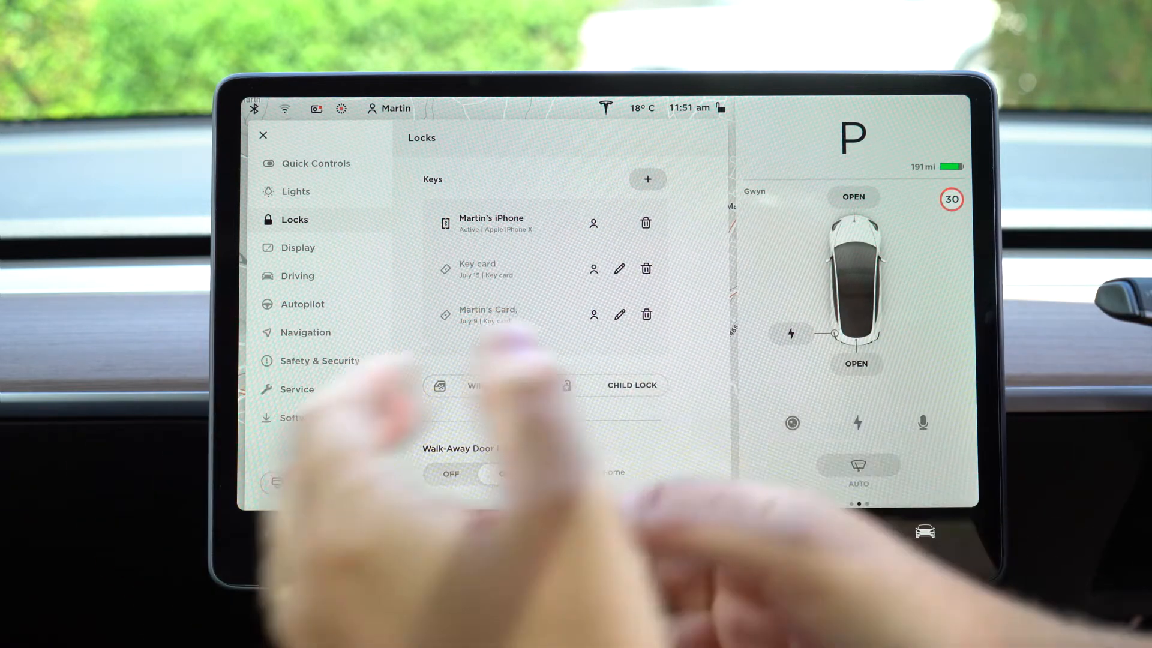
pyautogui.click(505, 473)
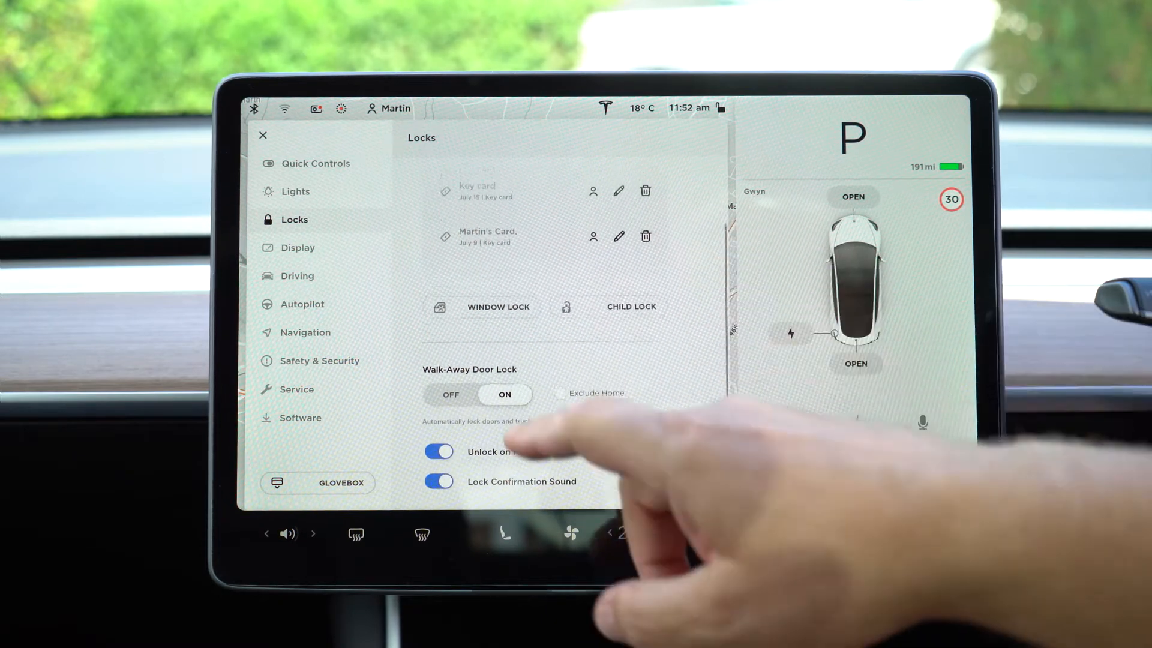
# Set Display Mode to Auto on the Display page, leaving brightness on Auto
pyautogui.click(298, 247)
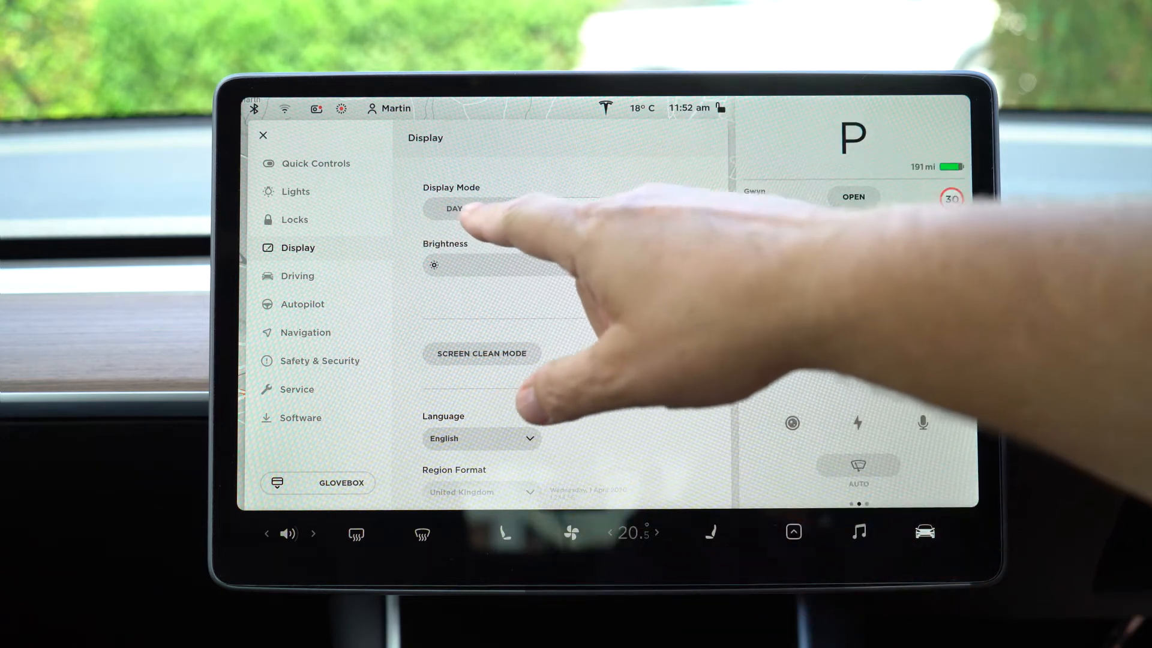
pyautogui.click(577, 207)
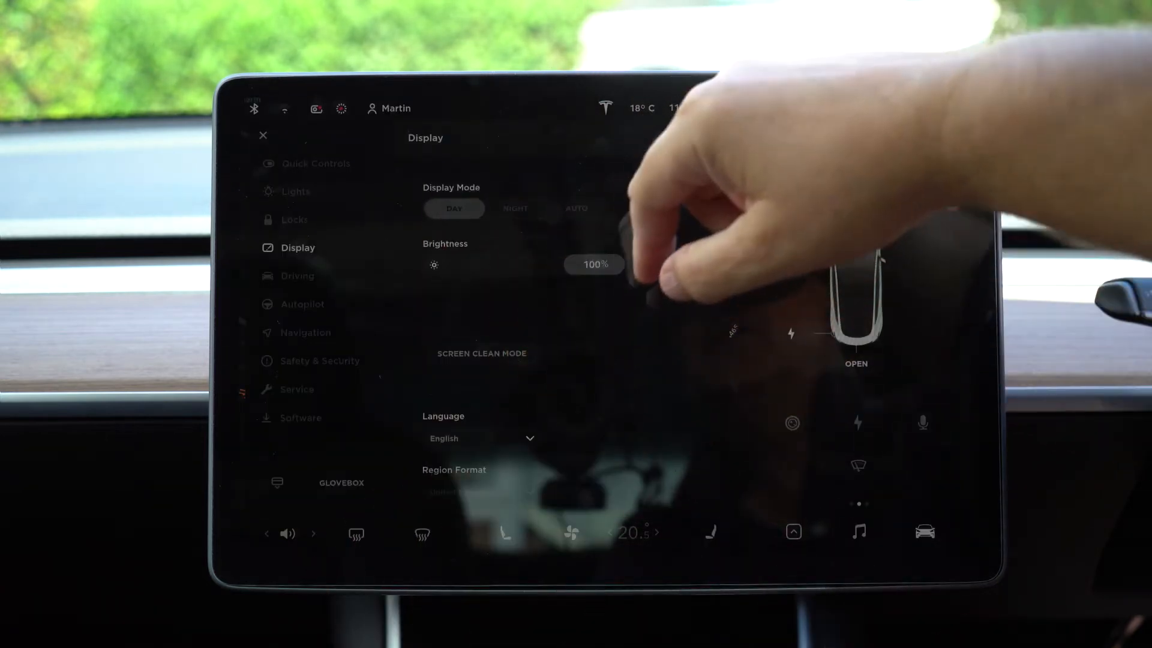
pyautogui.click(576, 207)
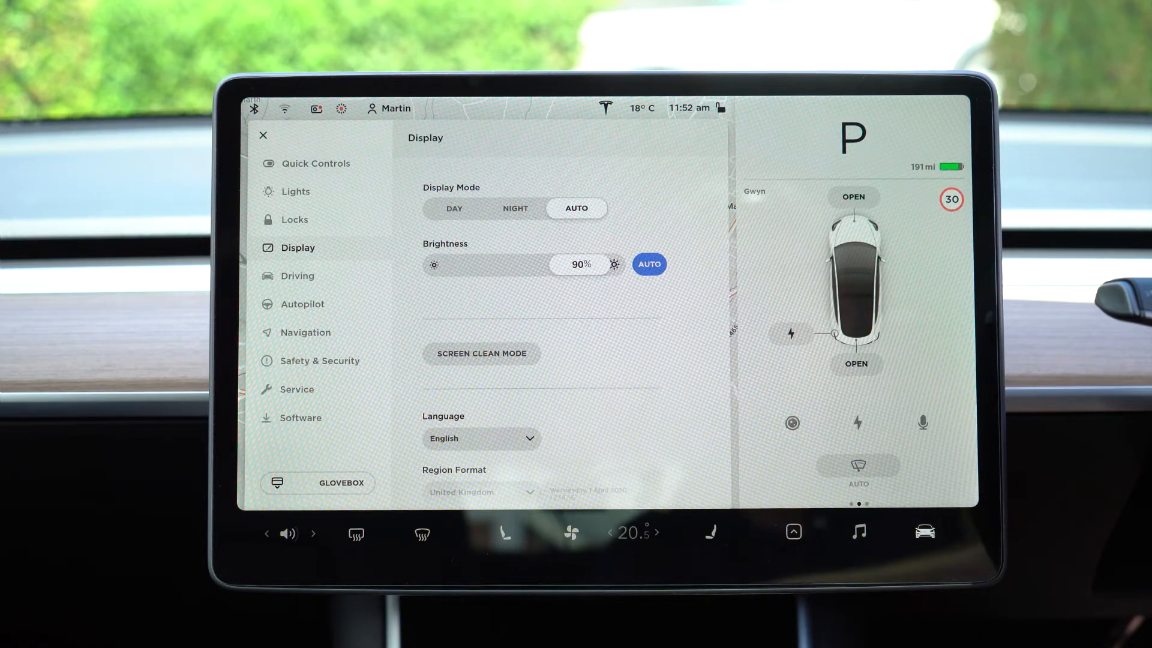
pyautogui.click(481, 352)
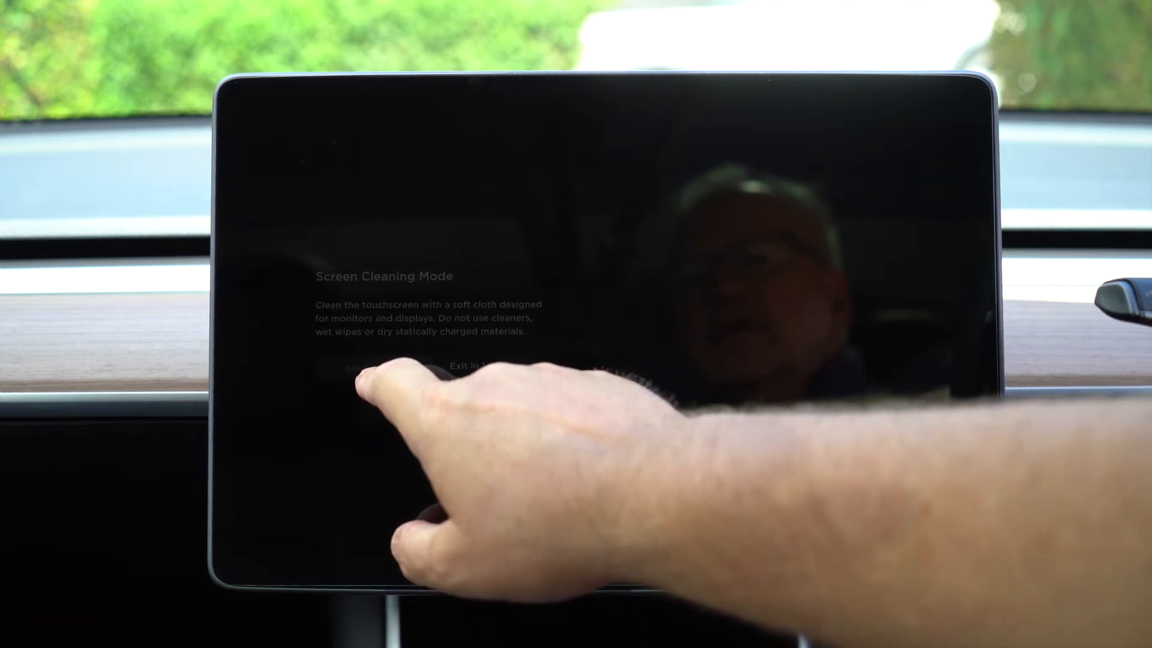
pyautogui.click(463, 367)
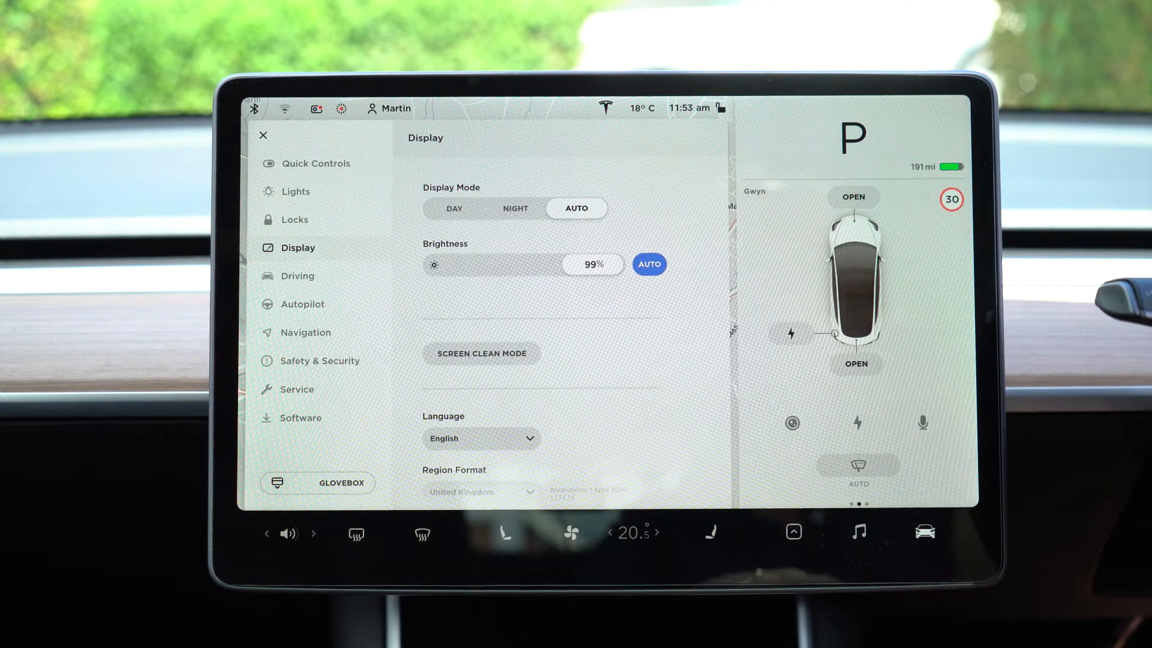
# Switch the Distance setting from miles to kilometers
pyautogui.scroll(-3)
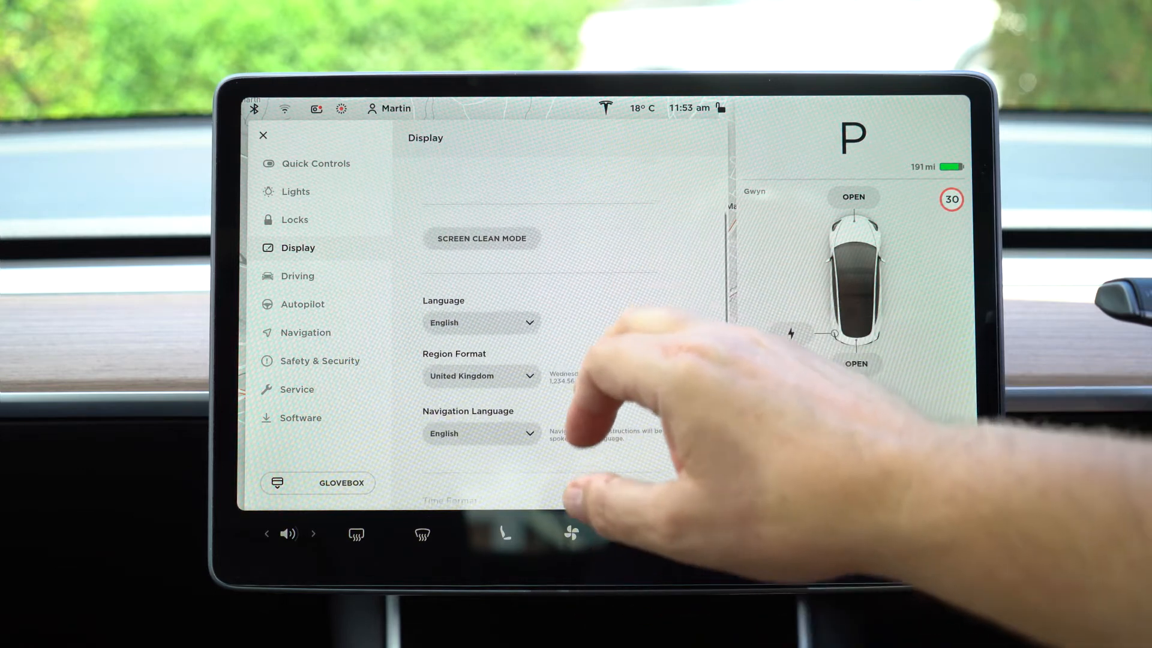
pyautogui.scroll(-3)
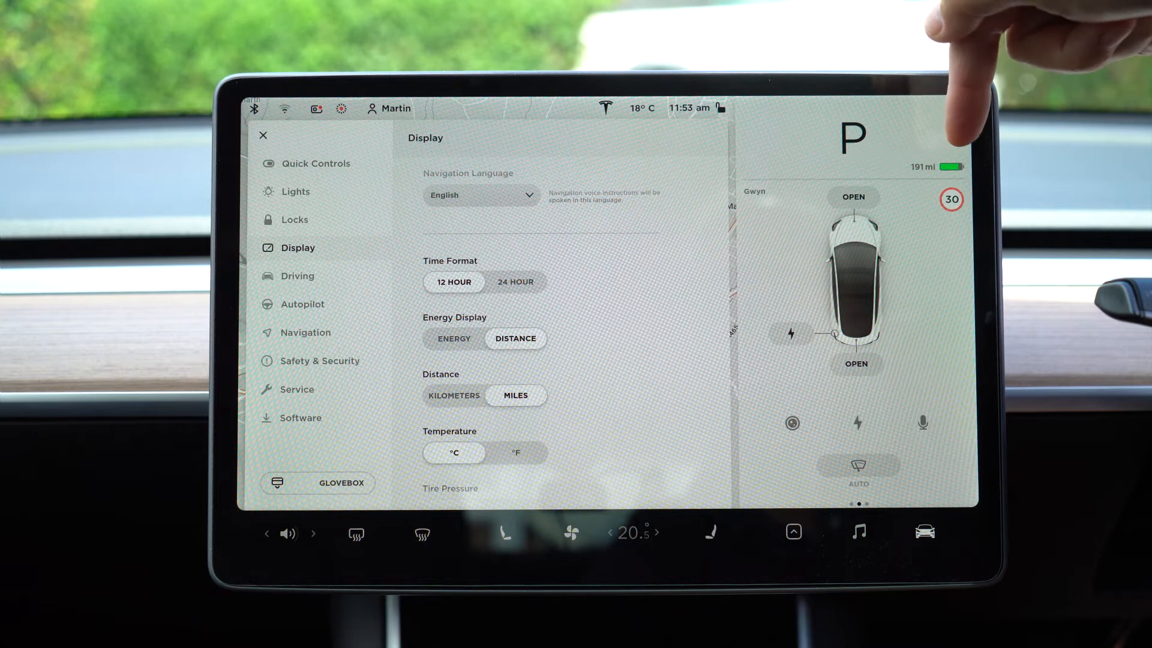
pyautogui.moveTo(969, 87)
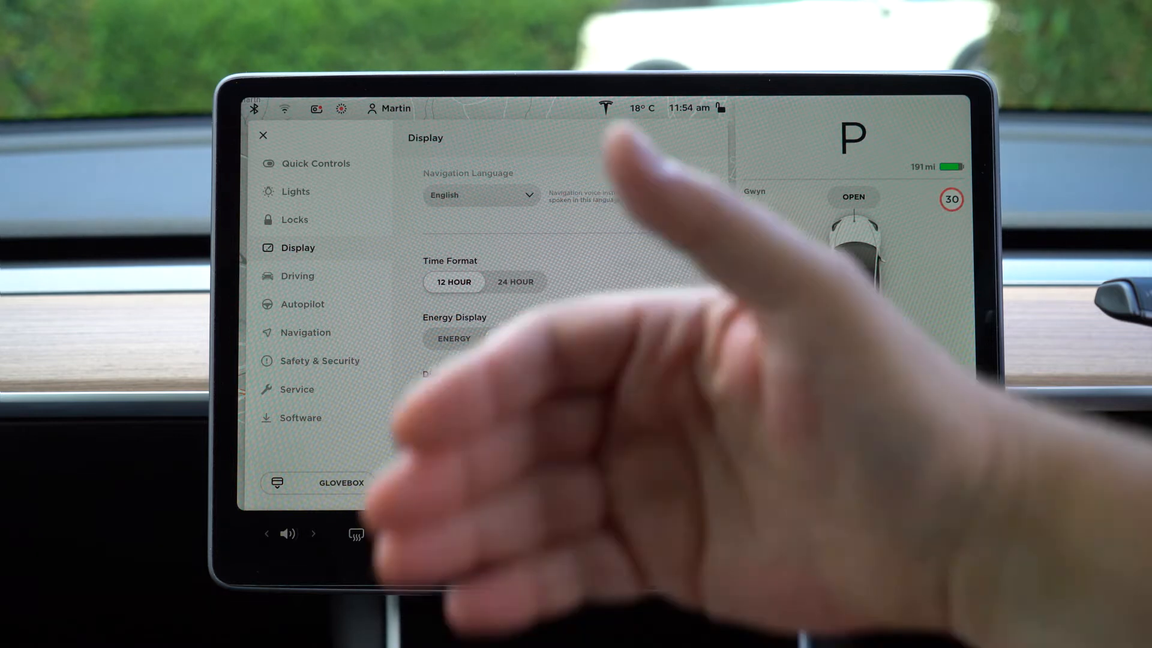
pyautogui.click(515, 338)
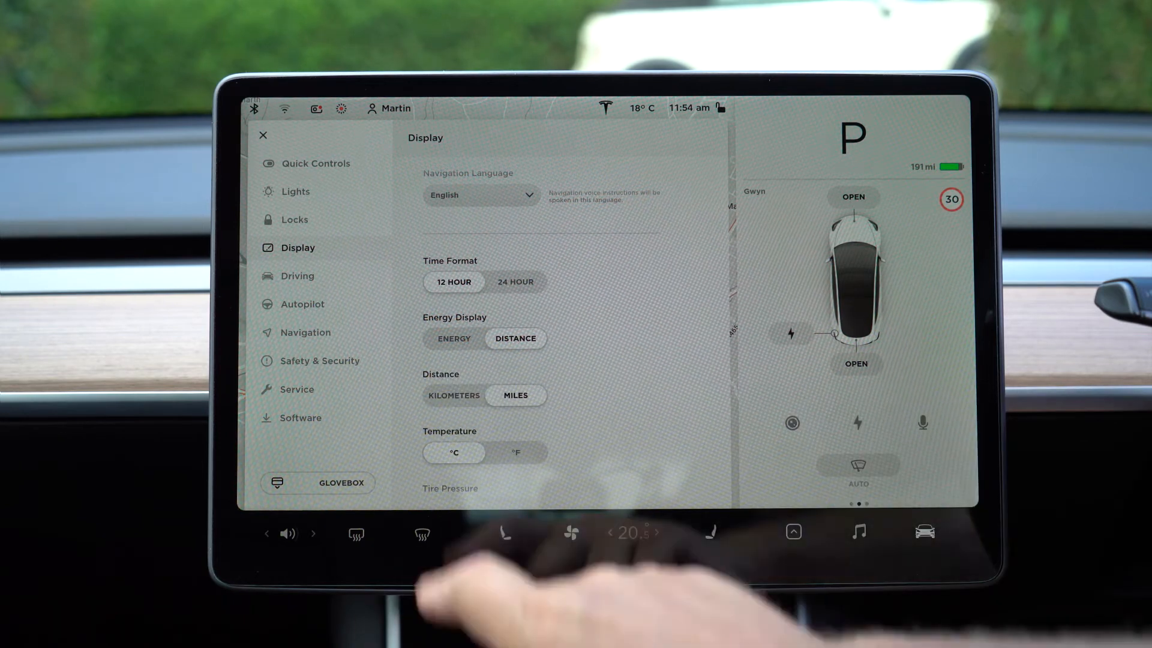
pyautogui.click(453, 395)
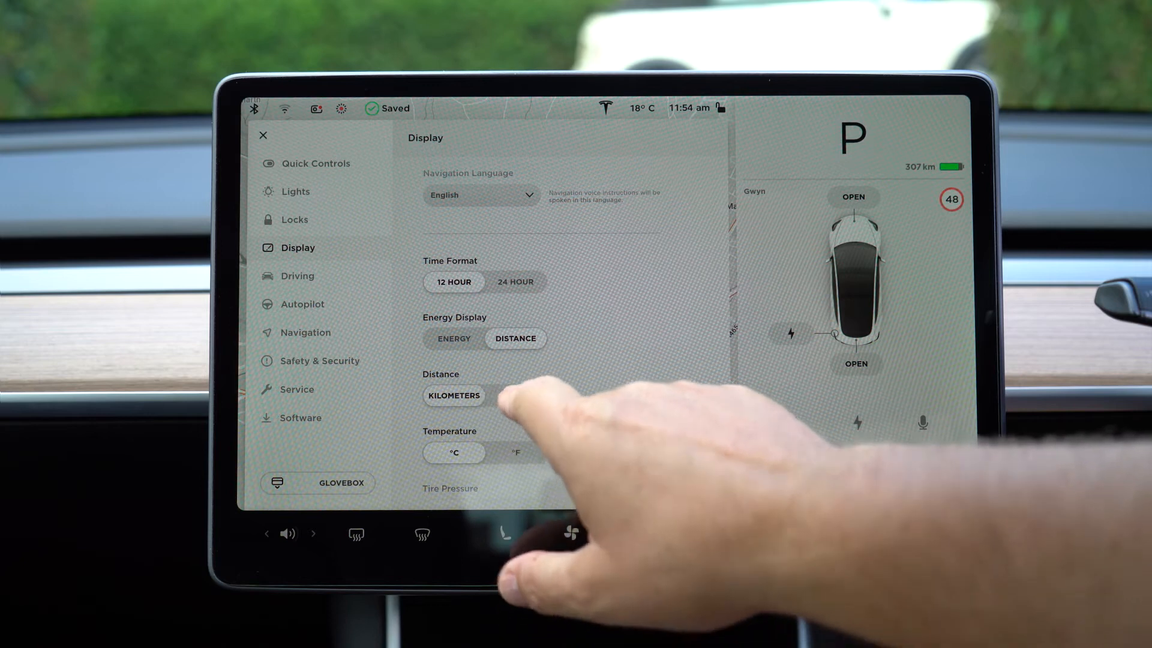
# Switch Distance back to miles and return to the top of the Display page
pyautogui.click(515, 394)
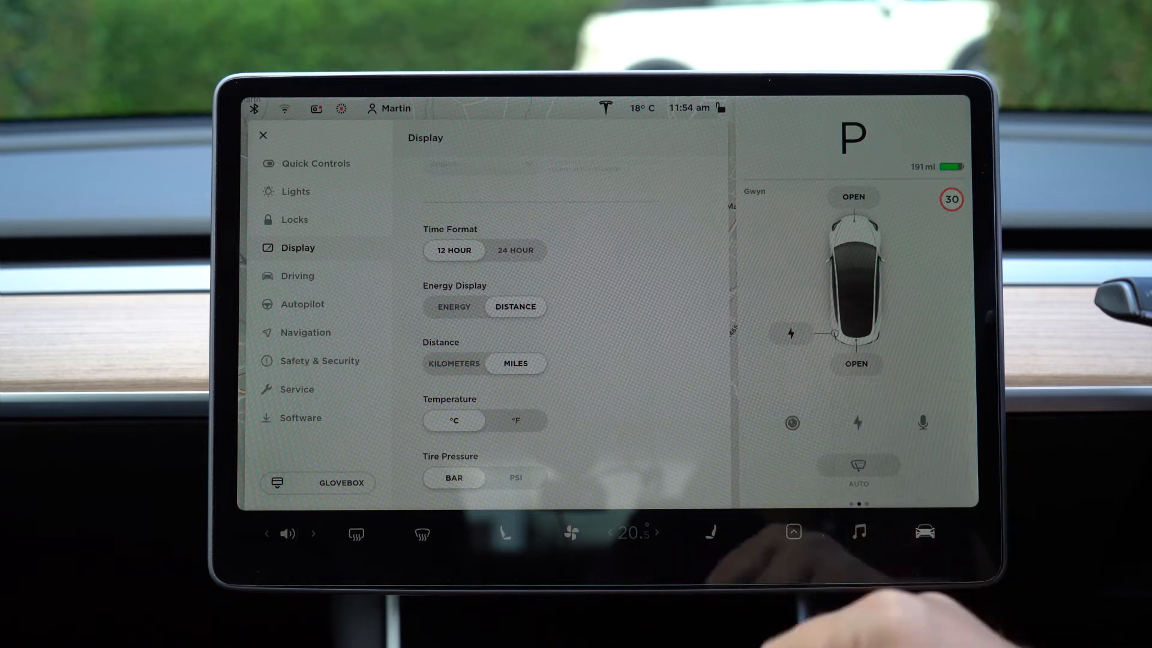
pyautogui.scroll(-3)
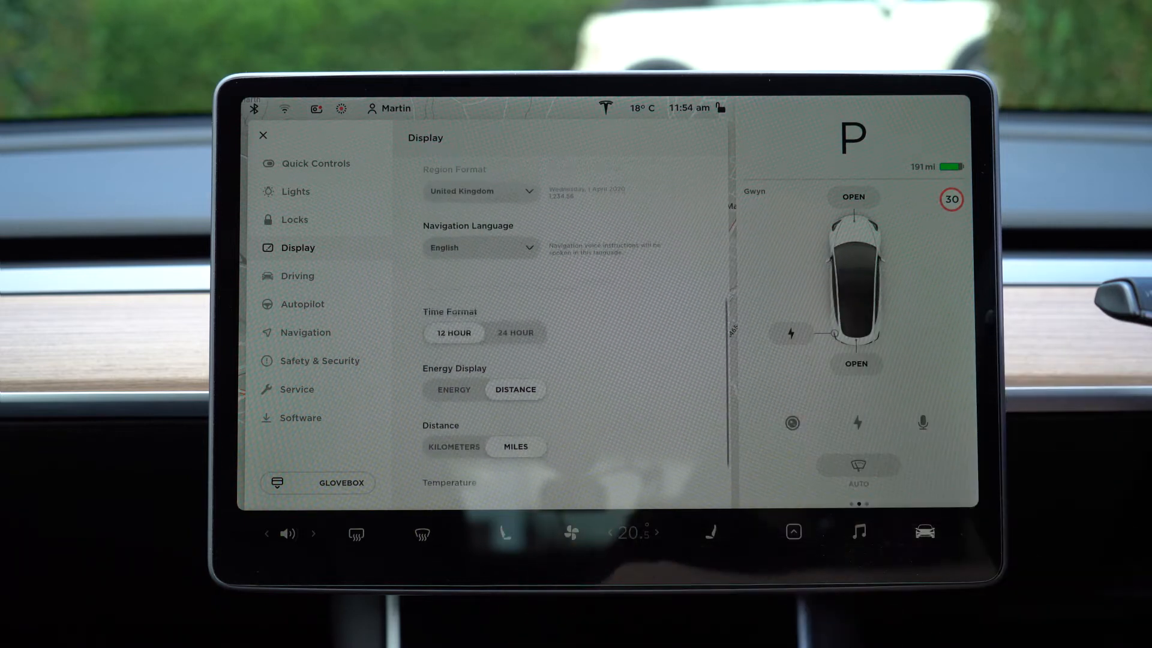
pyautogui.scroll(-3)
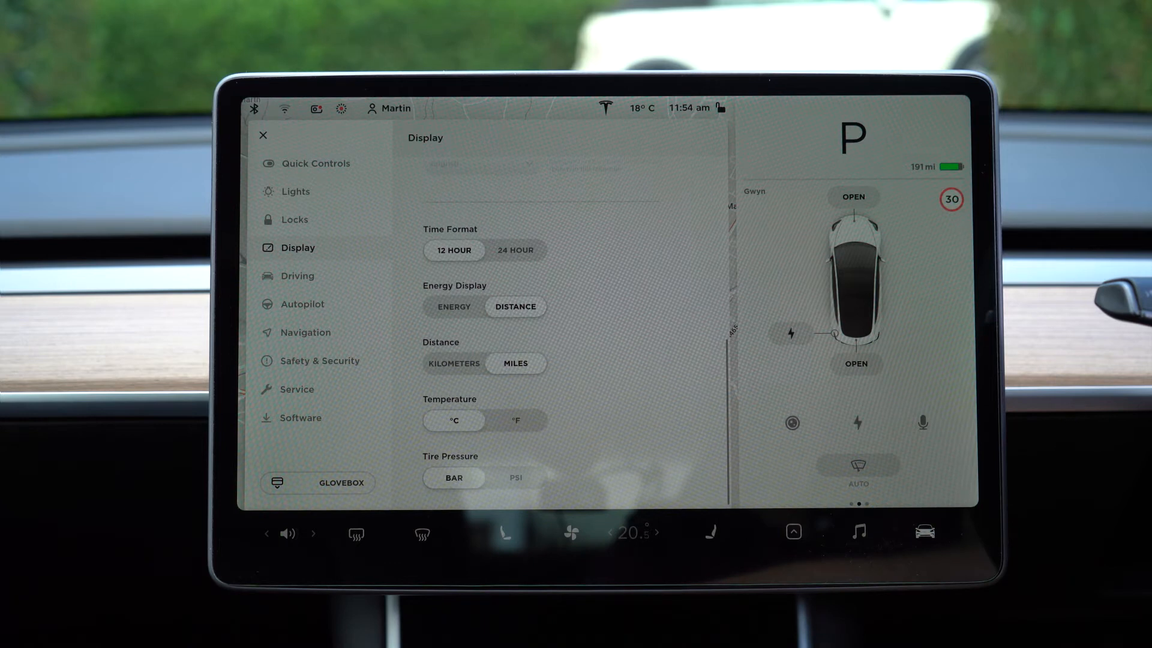
pyautogui.scroll(-3)
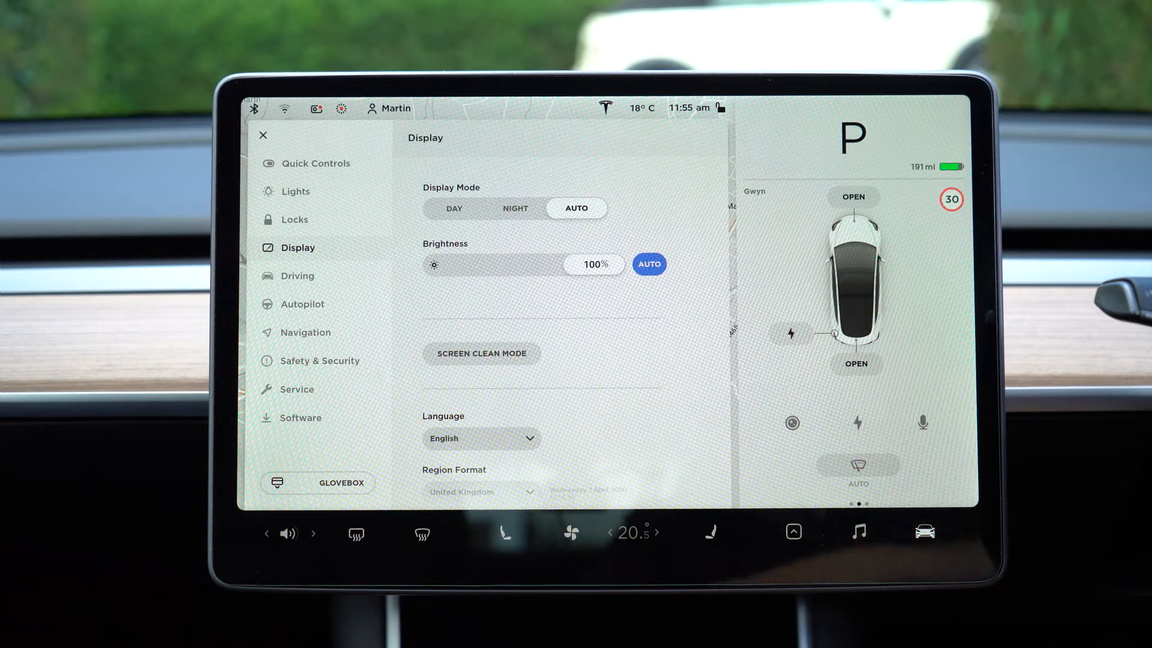
# Show the Driving page with acceleration, steering, regenerative braking and stopping mode
pyautogui.click(298, 275)
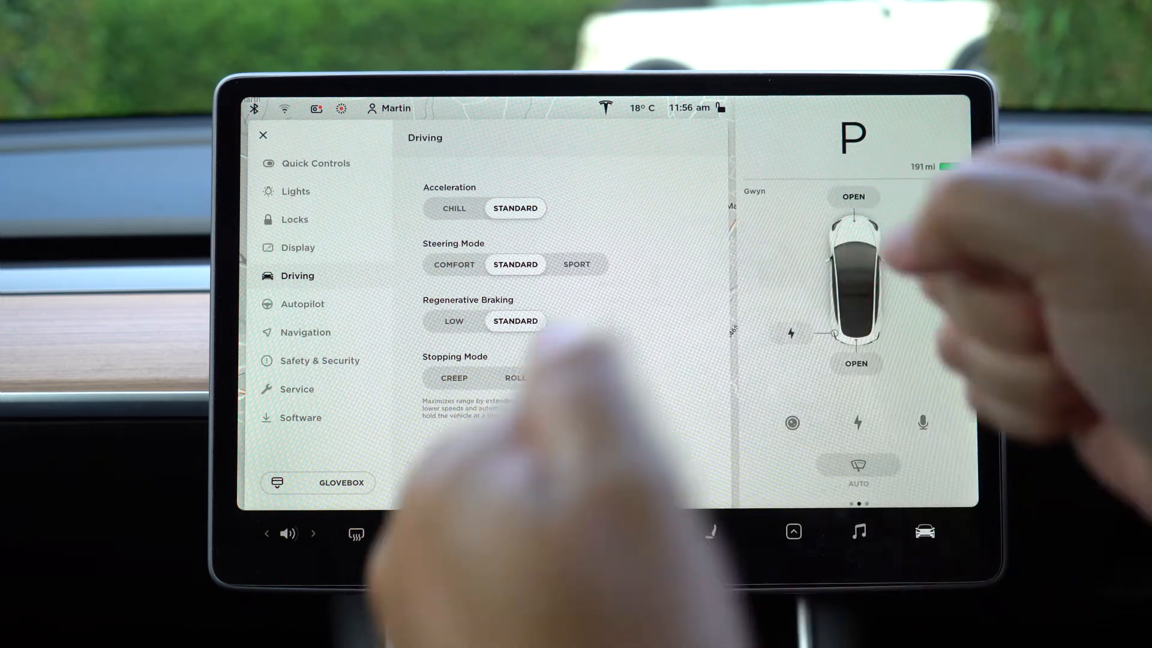
# Keep Acceleration and Steering Mode on Standard with stopping mode Hold
pyautogui.click(577, 378)
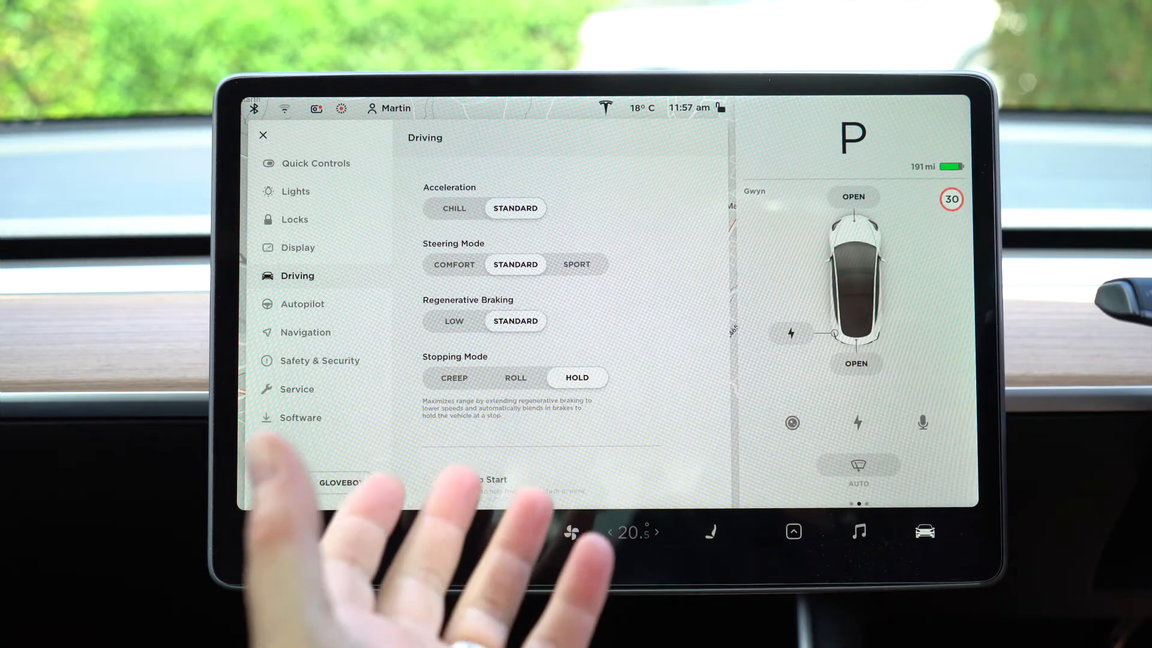
pyautogui.scroll(-3)
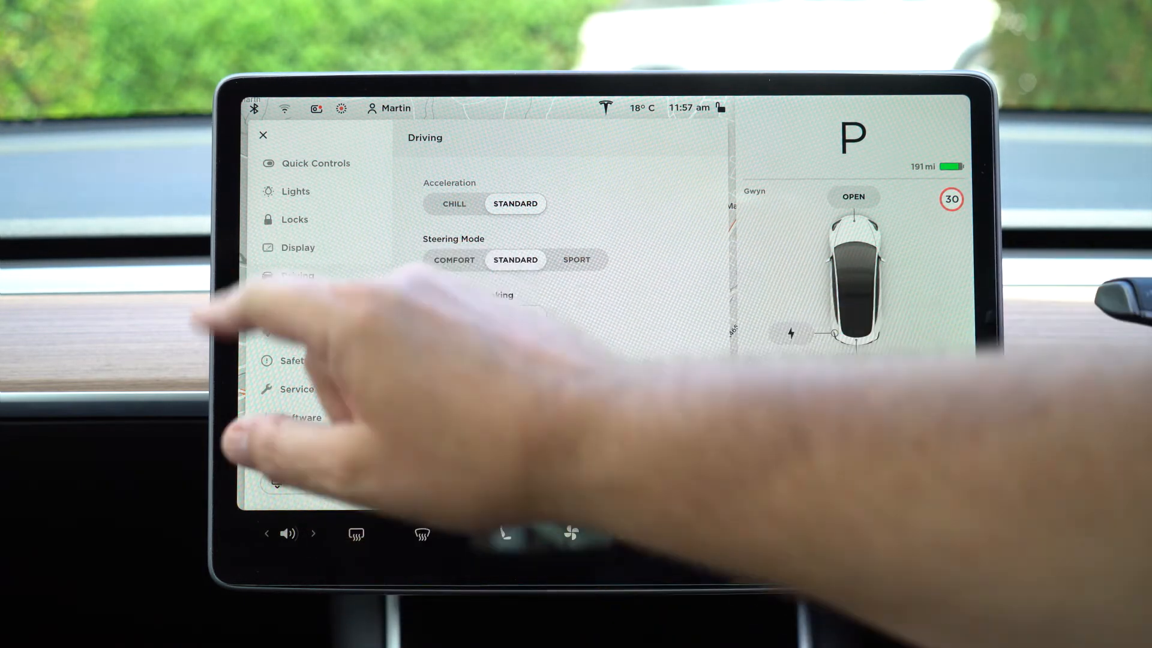
# Show the Autopilot settings and raise Cruise Follow Distance to 7
pyautogui.click(302, 304)
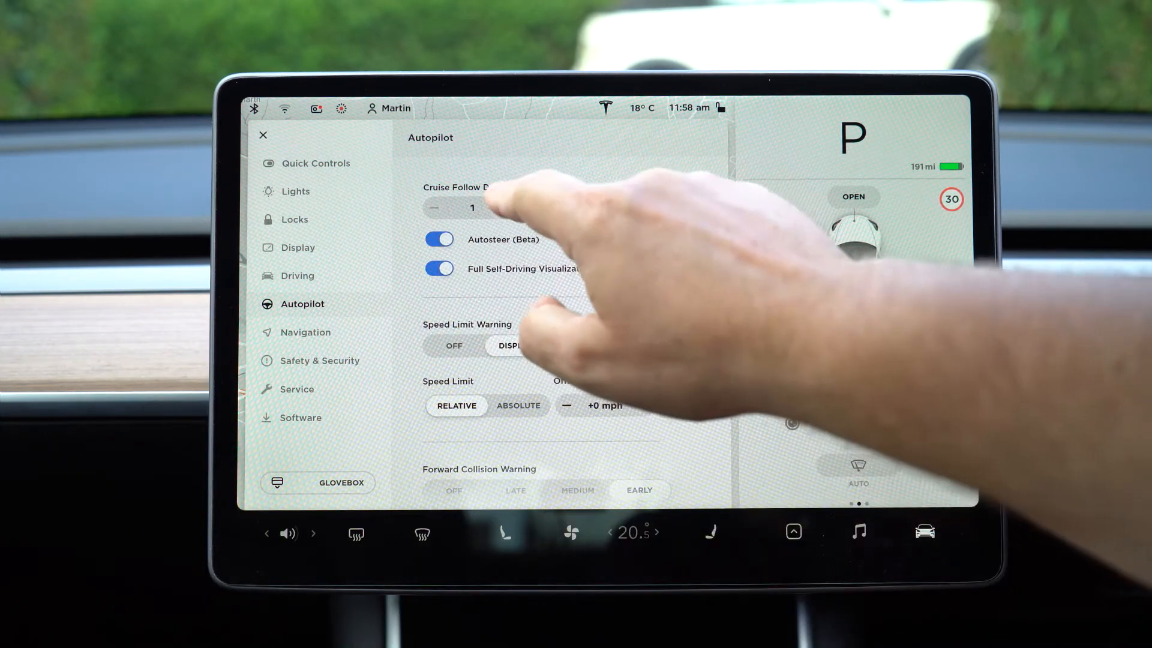
pyautogui.click(510, 207)
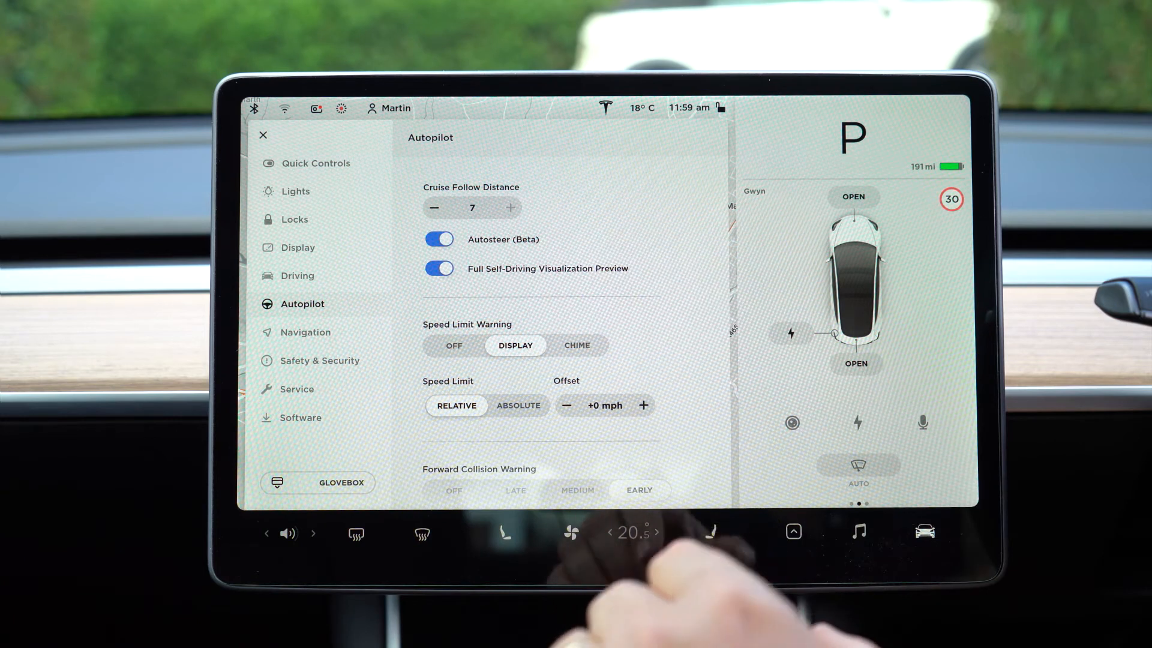
pyautogui.moveTo(640, 573)
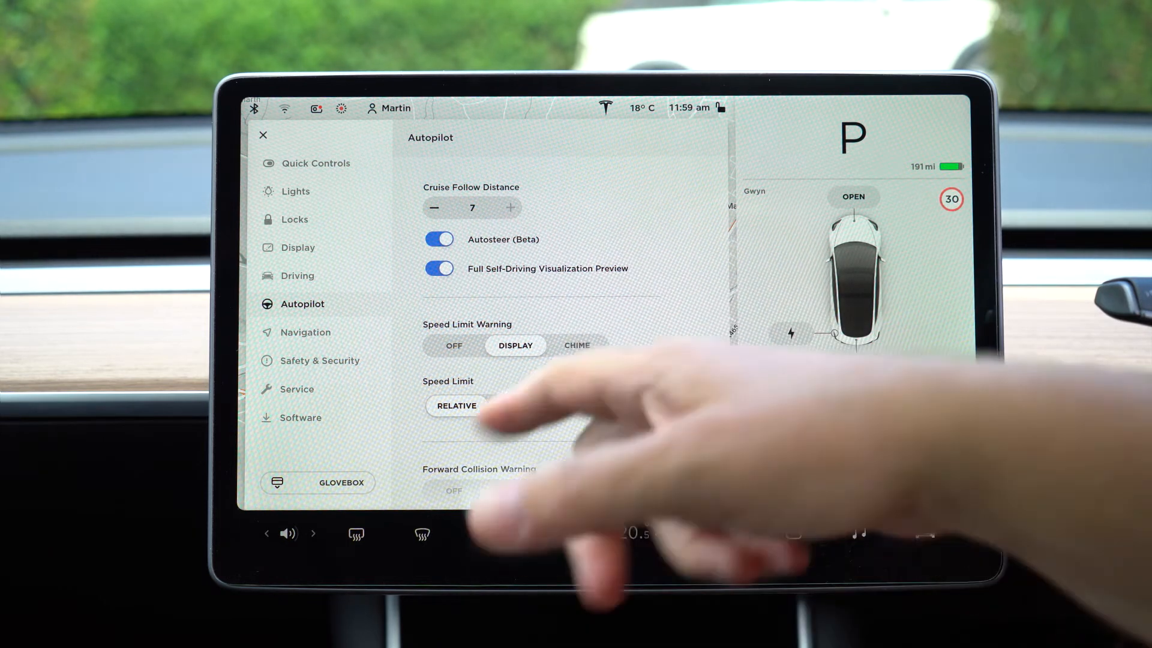
pyautogui.click(456, 405)
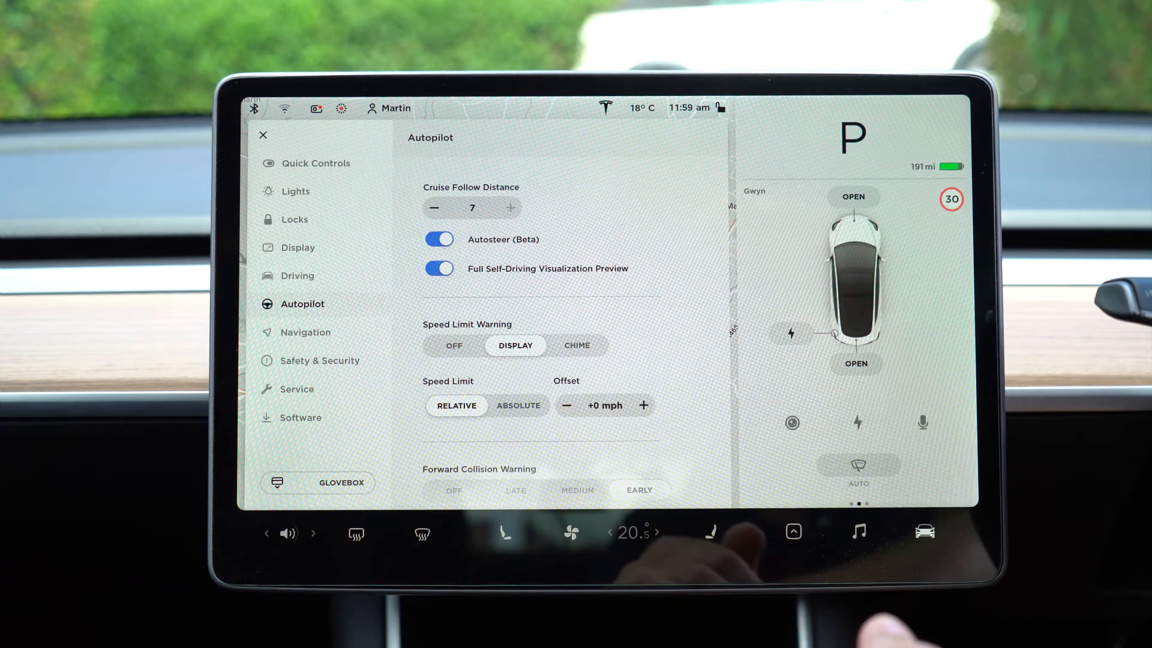
pyautogui.click(518, 404)
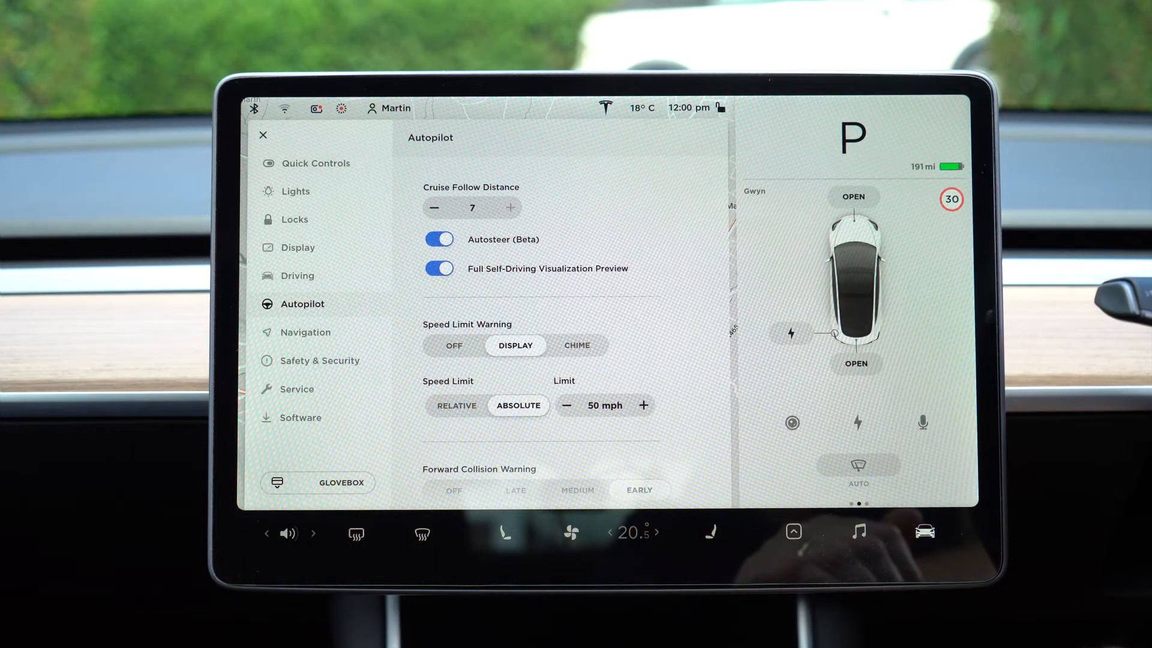
pyautogui.click(642, 404)
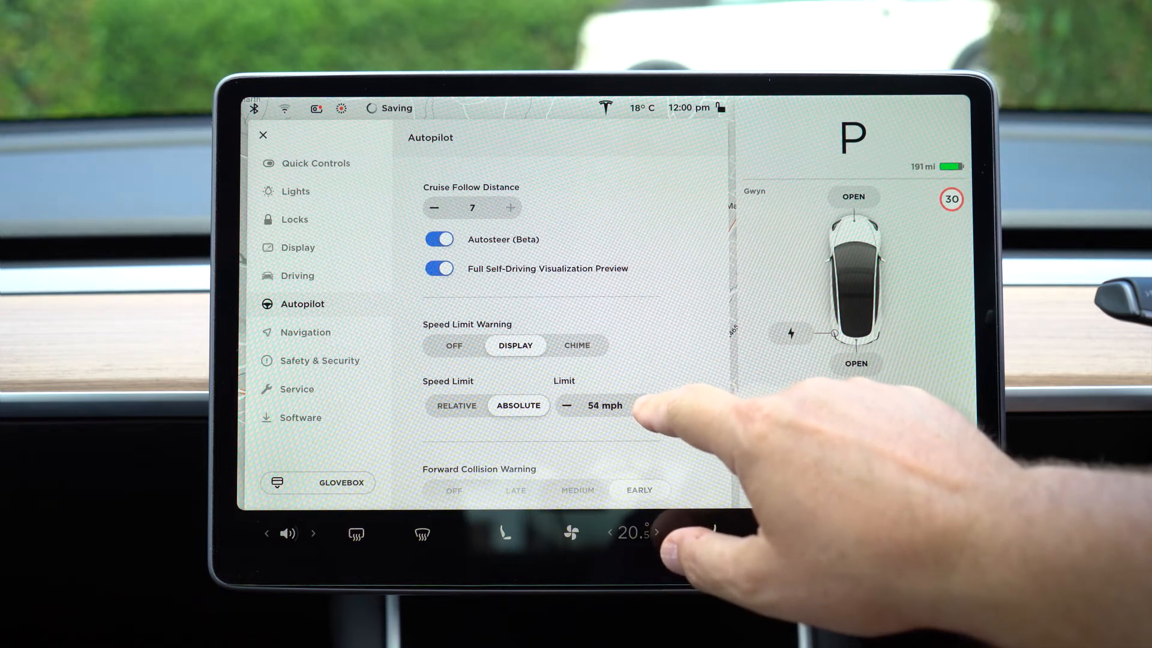
pyautogui.click(642, 404)
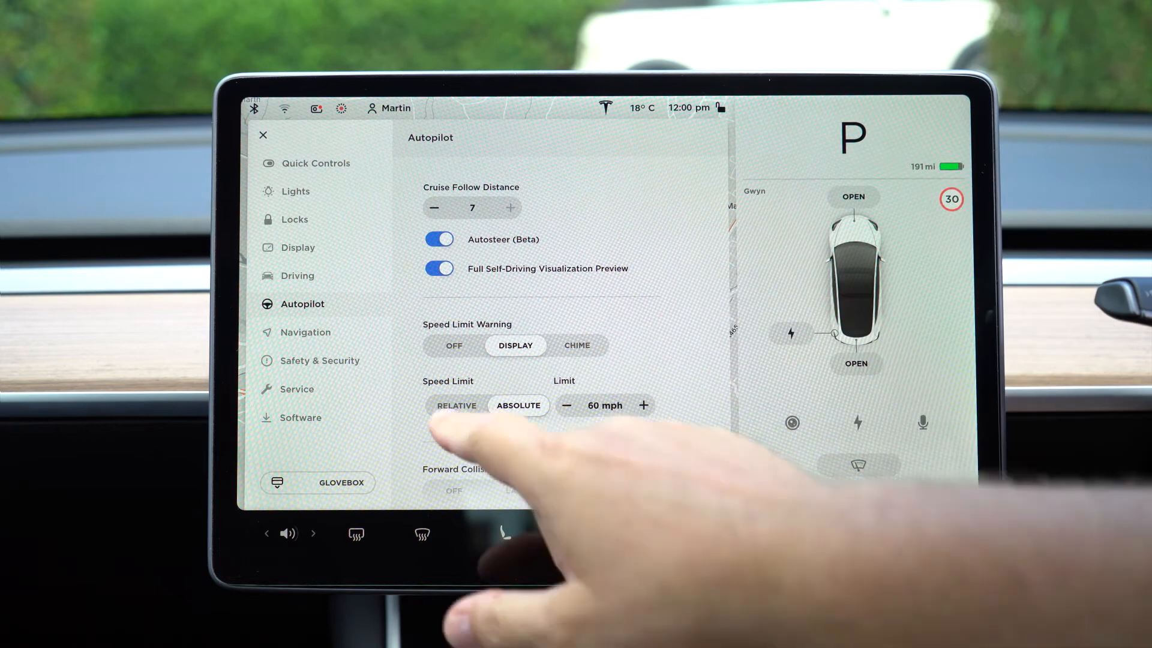
pyautogui.click(456, 405)
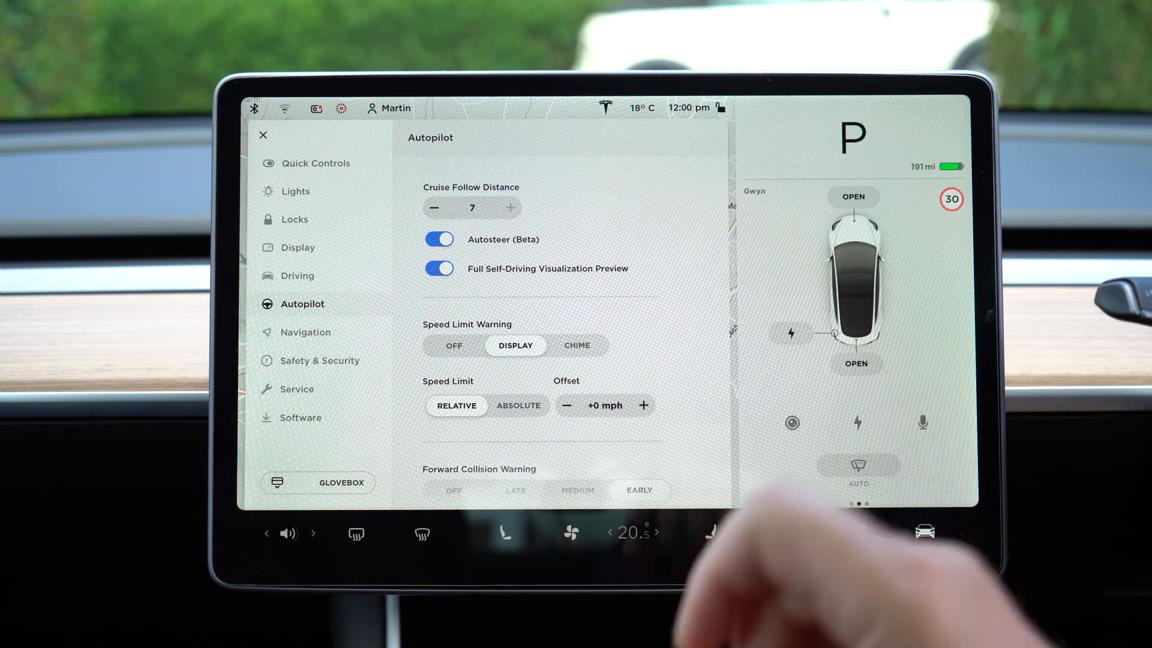
# Reveal Forward Collision Warning (Early), Lane Departure Avoidance (Warning) and the emergency braking toggles
pyautogui.scroll(-3)
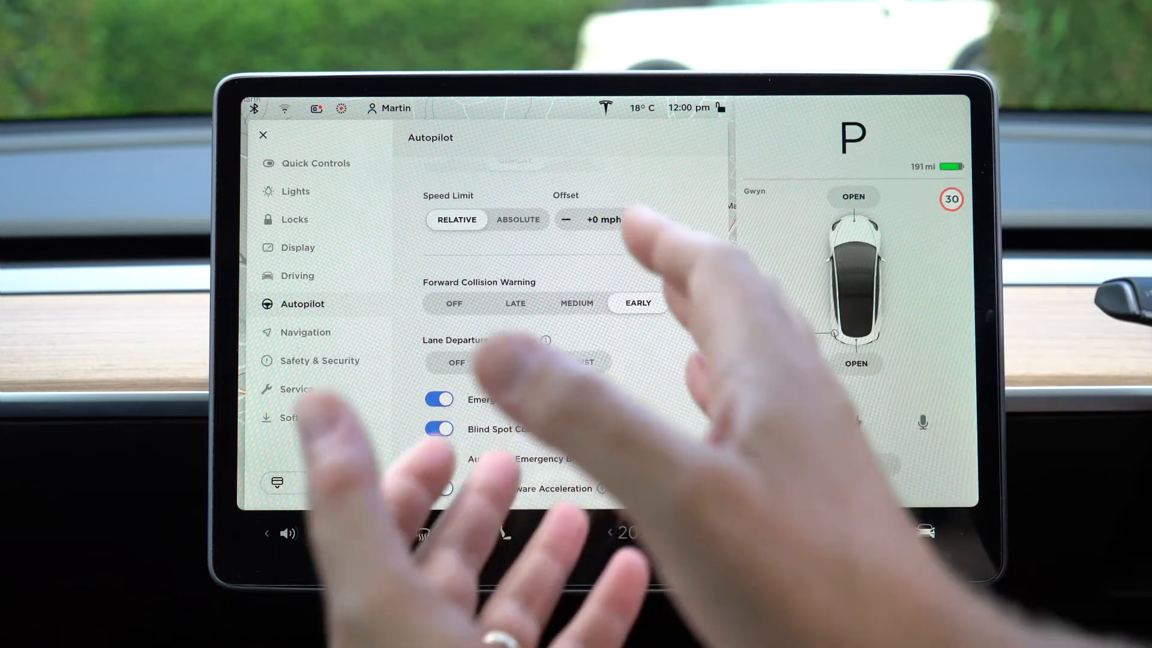
pyautogui.click(518, 361)
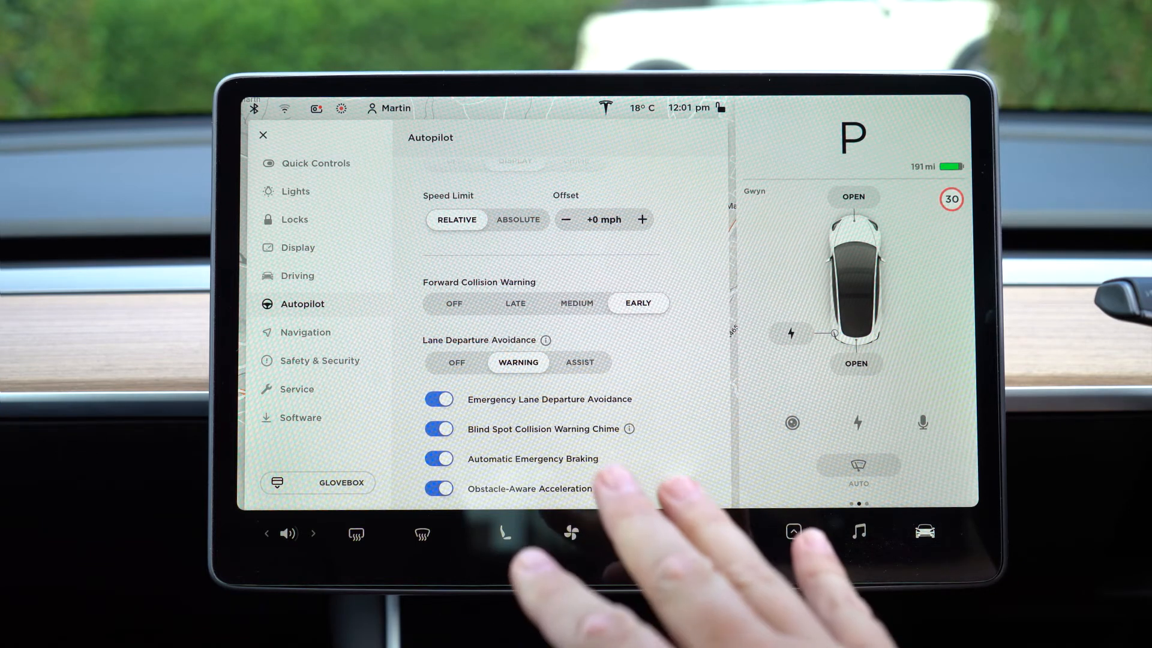
pyautogui.click(569, 532)
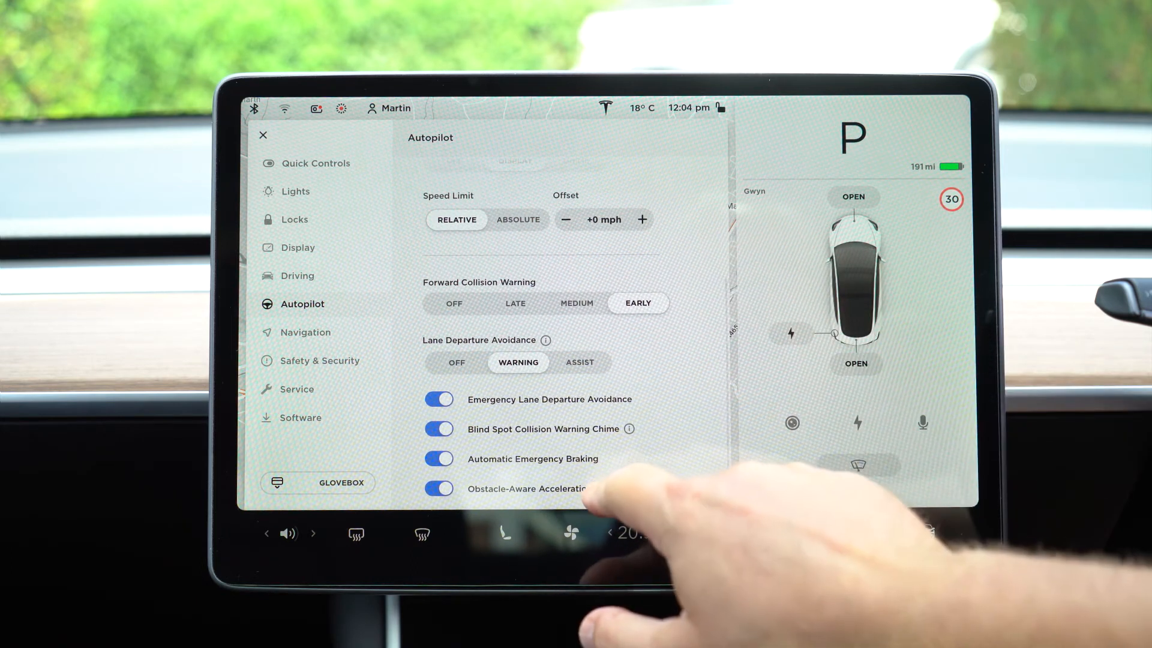
# Read the Obstacle-Aware Acceleration info popup and dismiss it
pyautogui.click(575, 489)
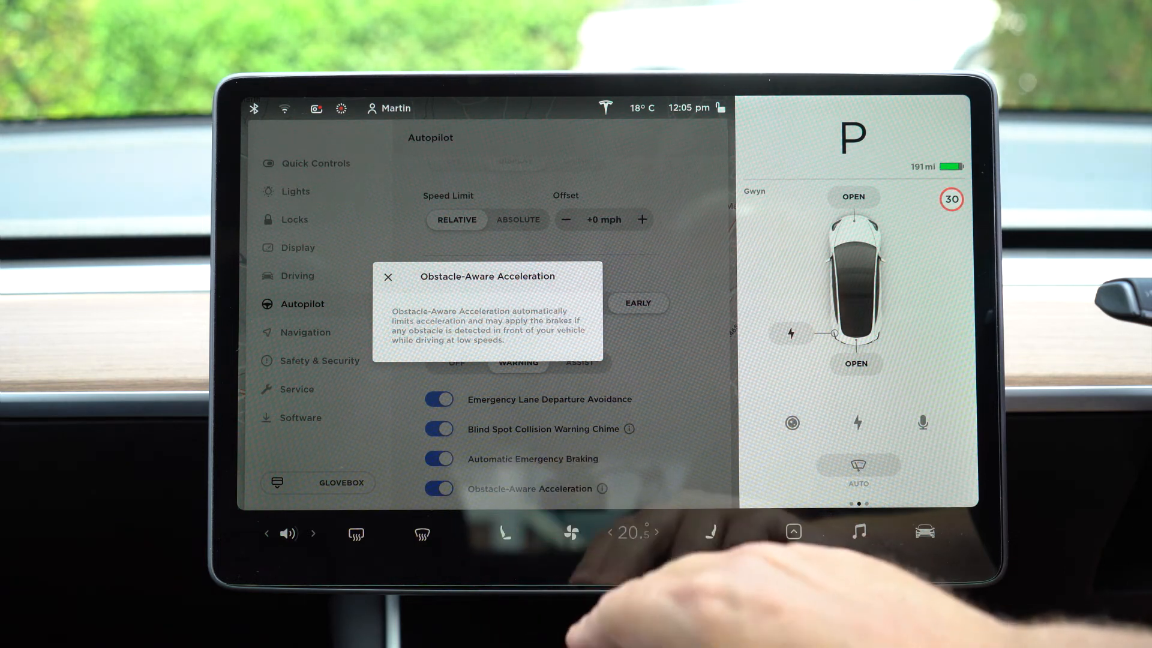
pyautogui.click(387, 277)
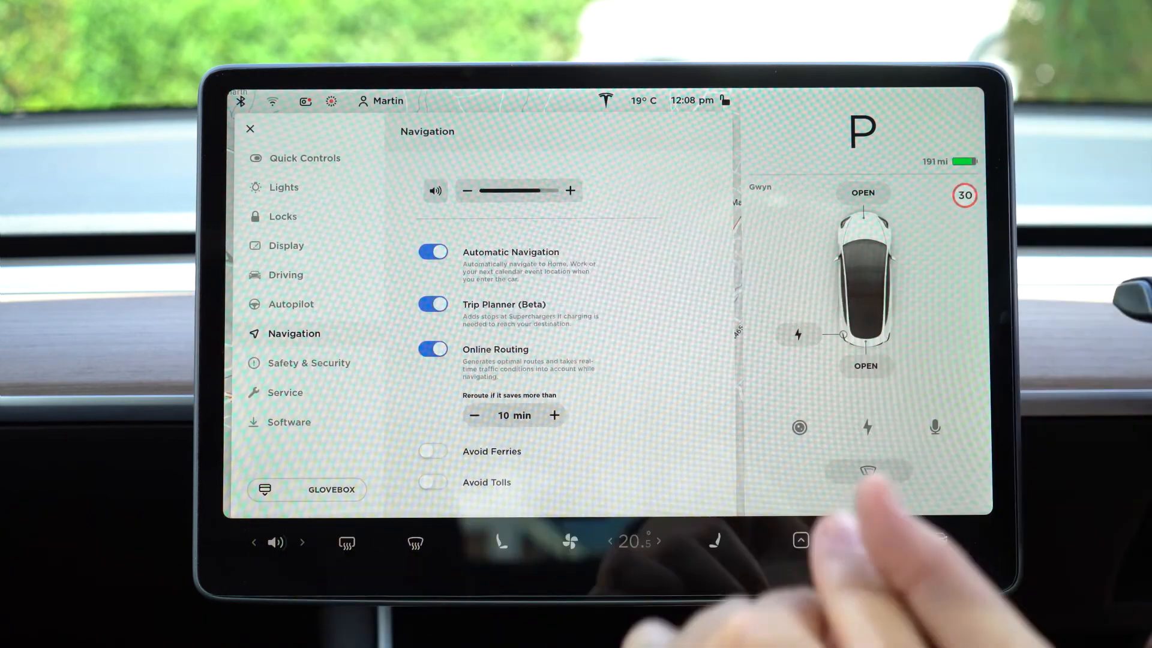
pyautogui.click(867, 471)
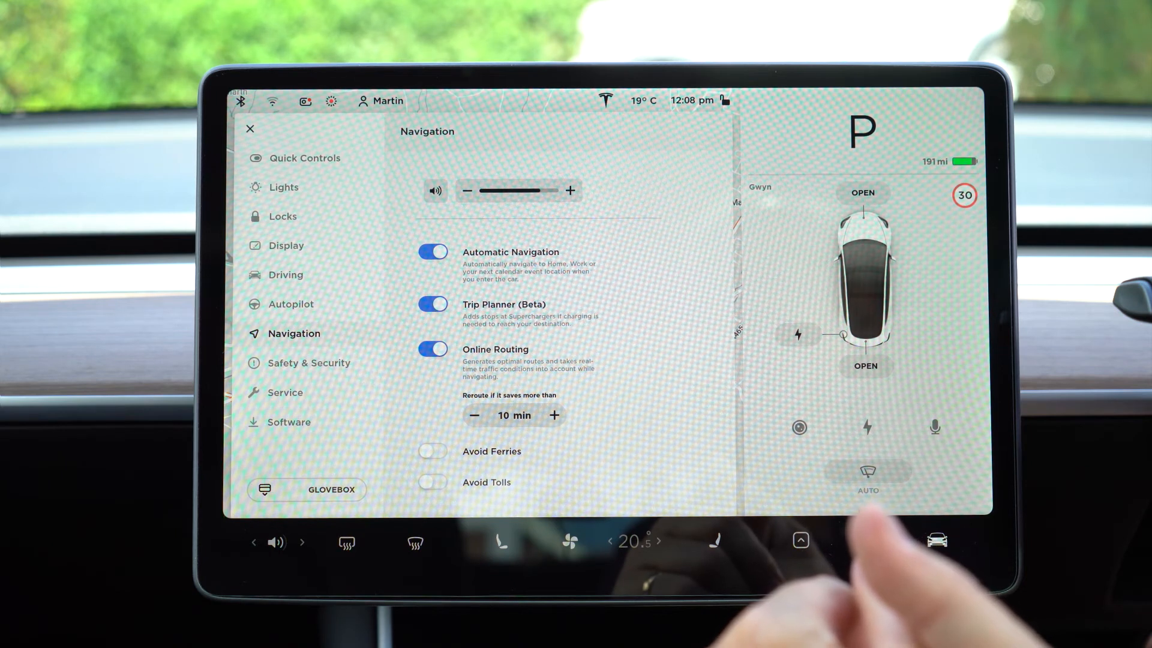
pyautogui.moveTo(588, 470)
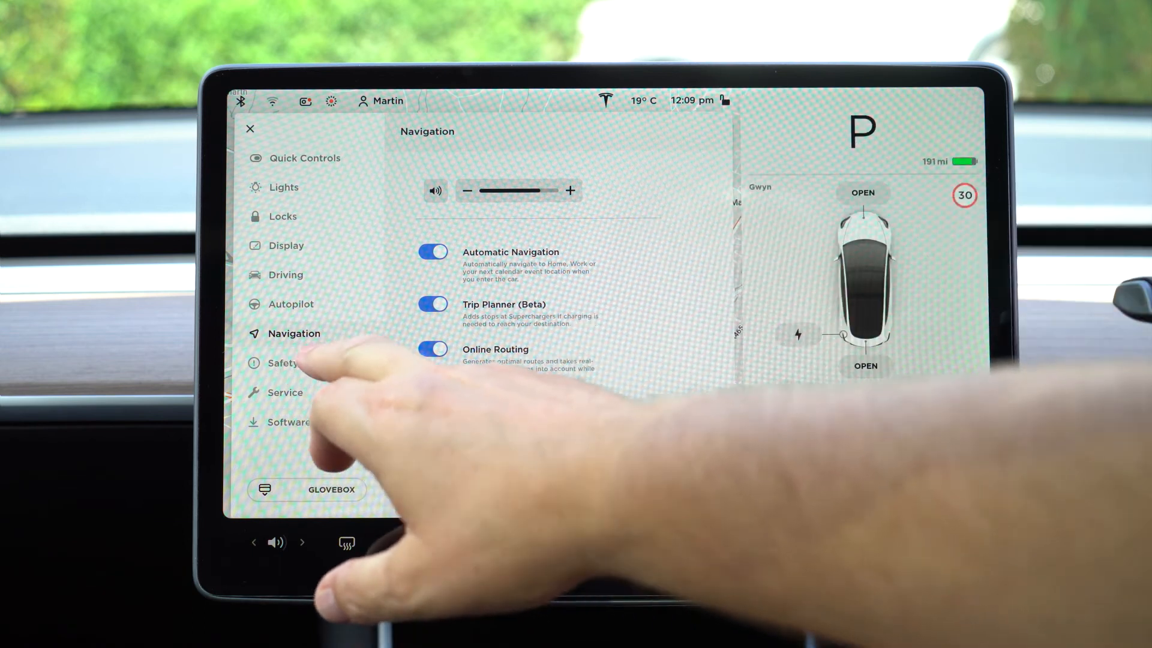
# Show the Safety & Security page scrolled down to Sentry Mode and Dashcam
pyautogui.click(283, 363)
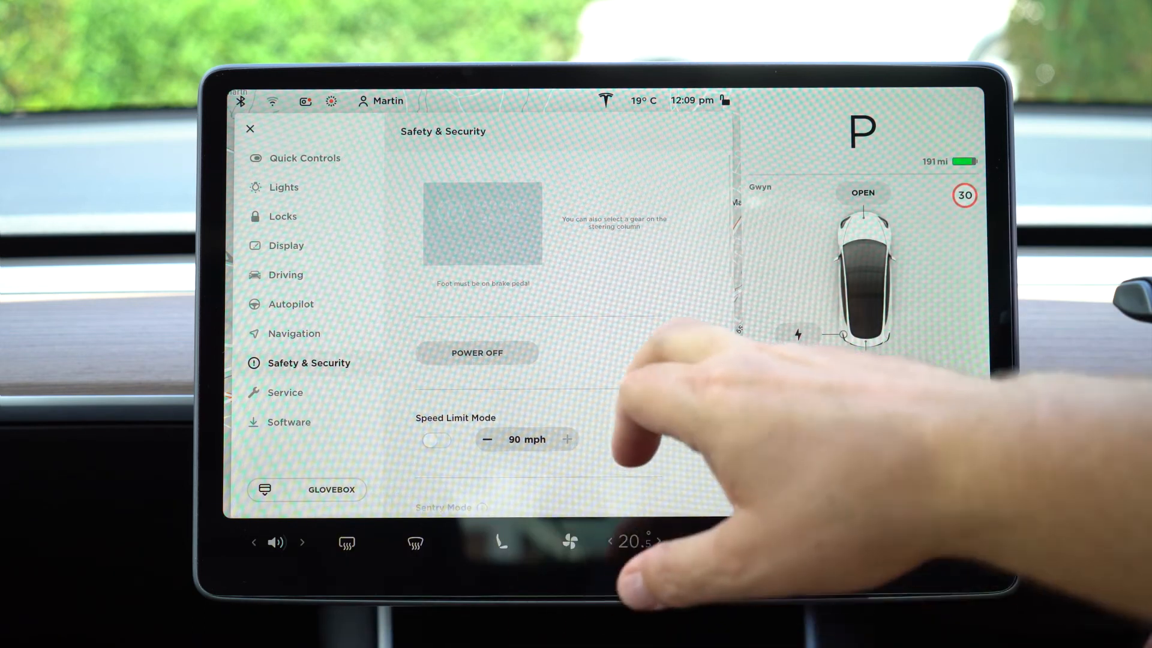
pyautogui.scroll(-3)
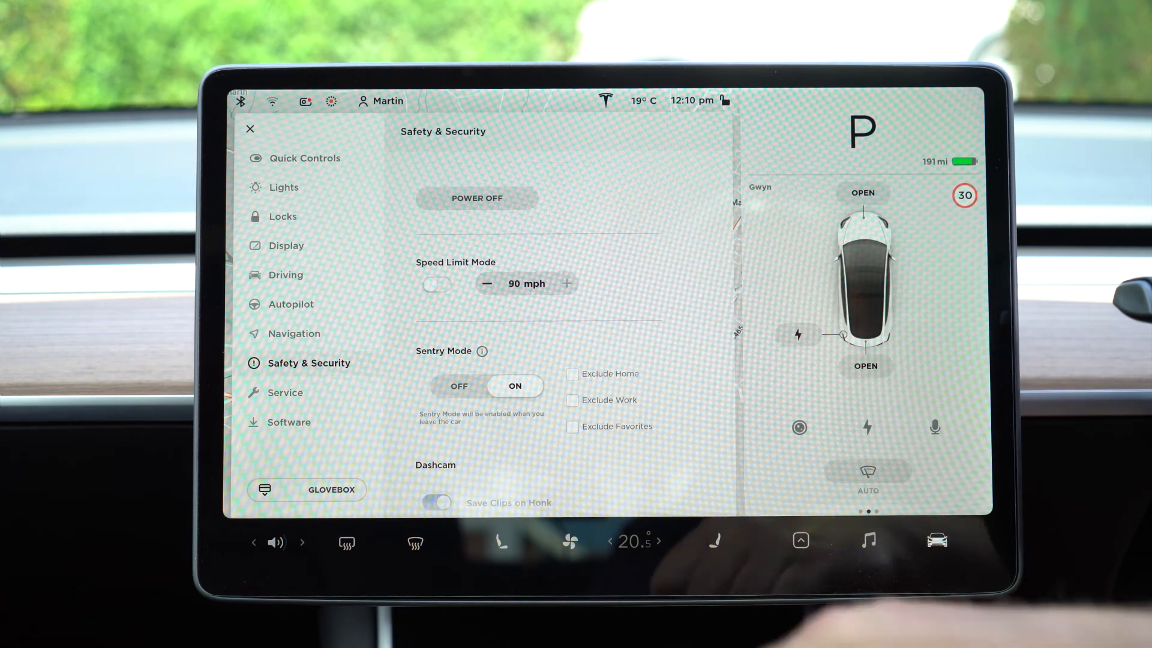
pyautogui.scroll(-3)
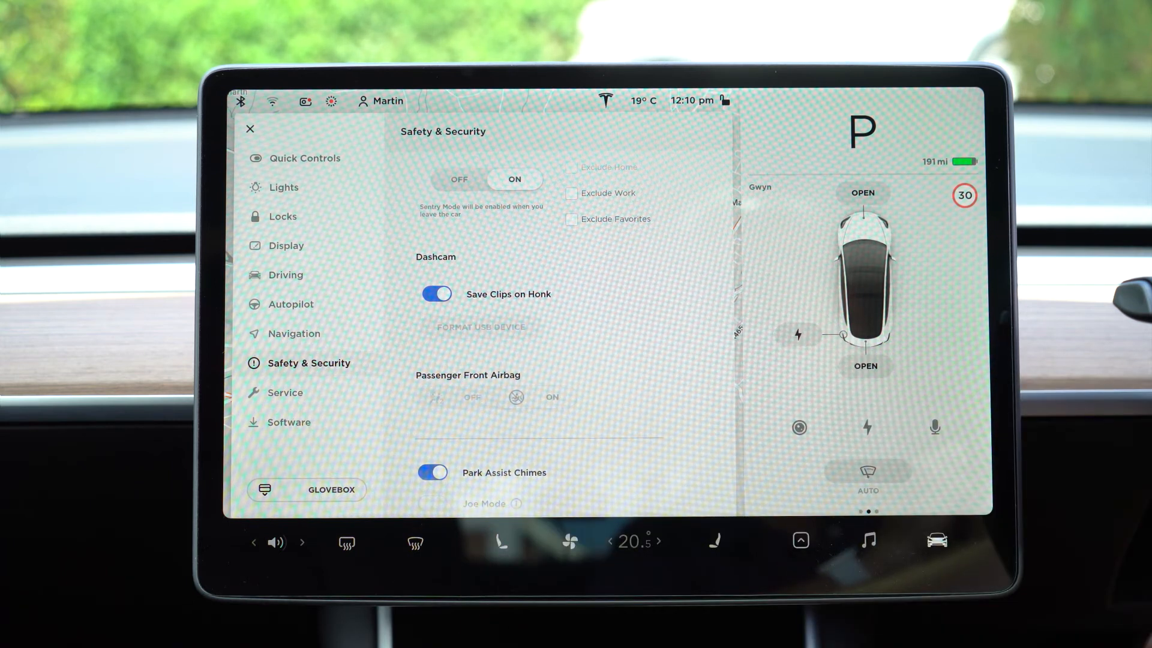
pyautogui.scroll(-3)
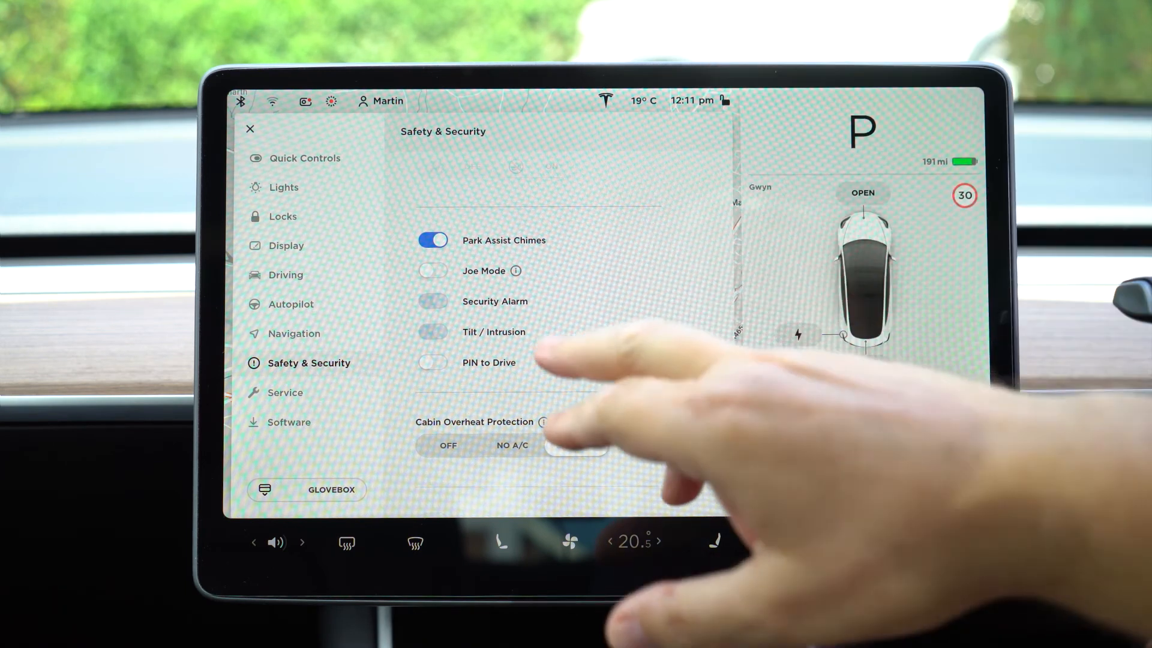
pyautogui.click(575, 444)
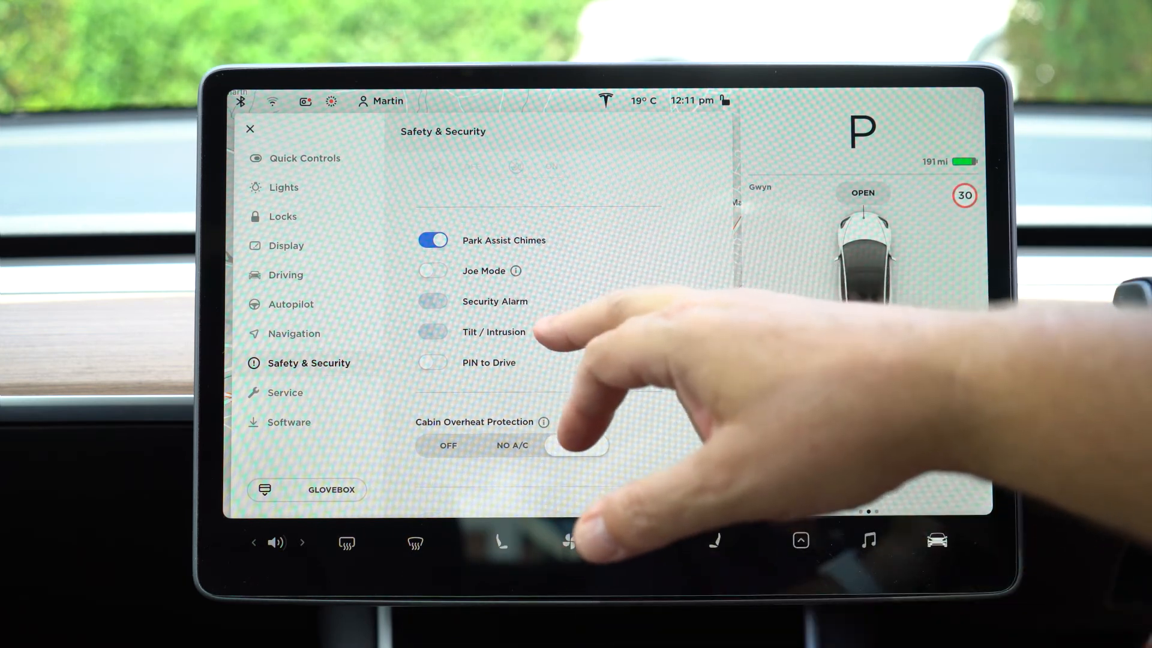
pyautogui.click(577, 444)
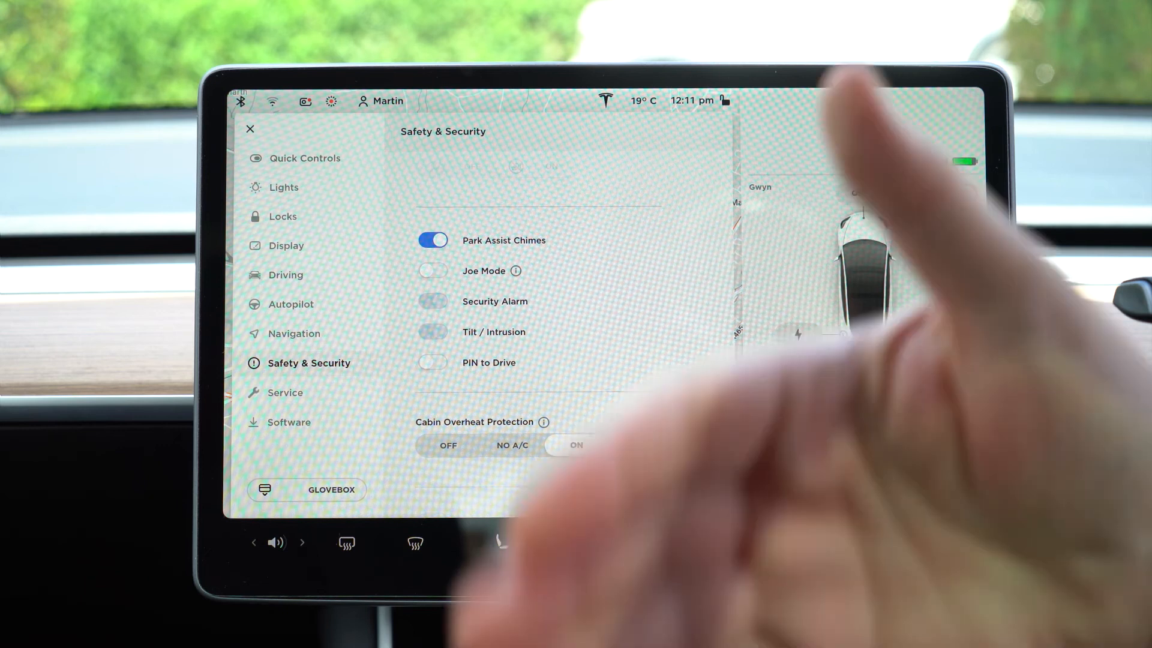
pyautogui.click(575, 444)
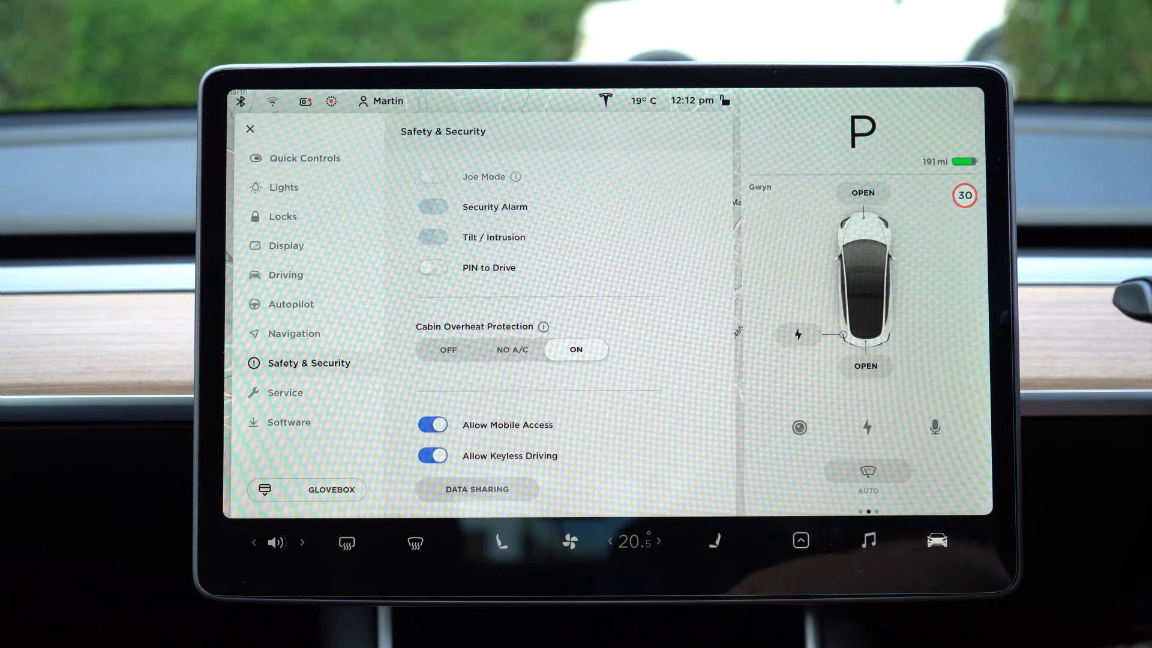
# Show the Service page with Wiper Service Mode, headlight adjustment, towing and factory reset
pyautogui.click(286, 391)
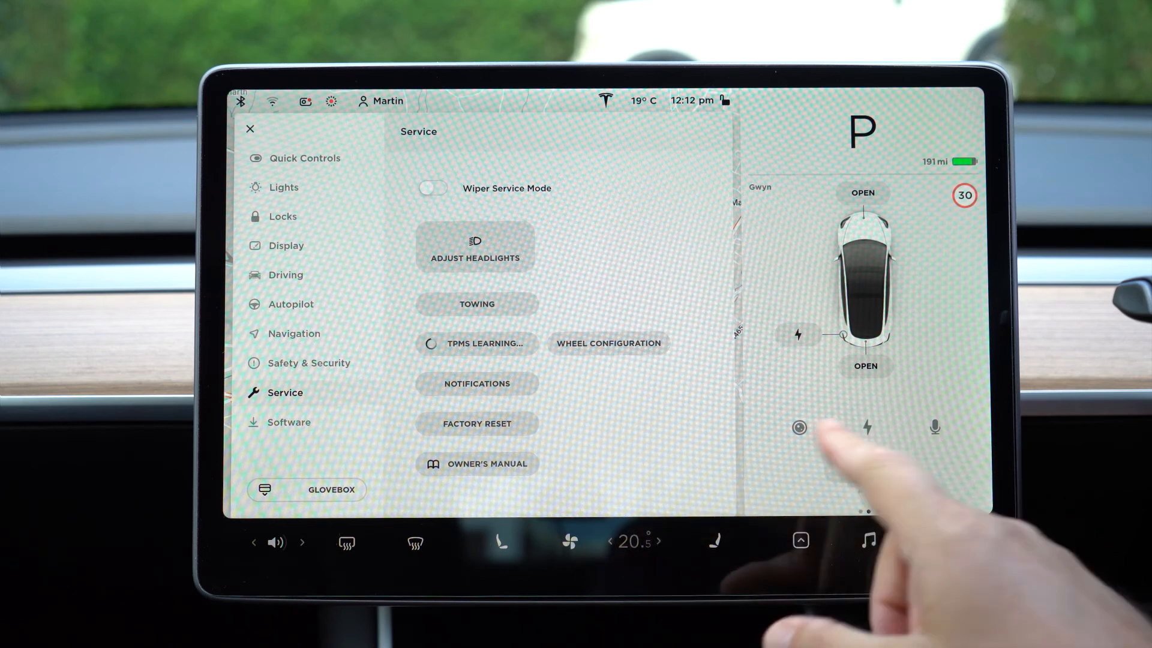
pyautogui.click(866, 428)
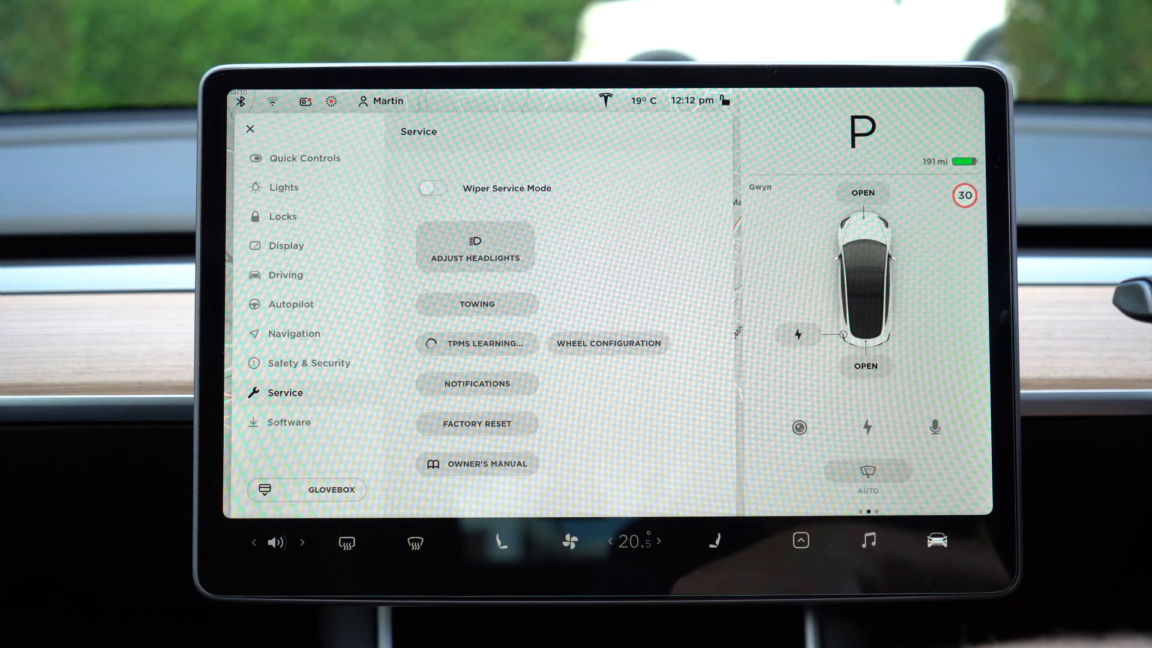
pyautogui.click(476, 382)
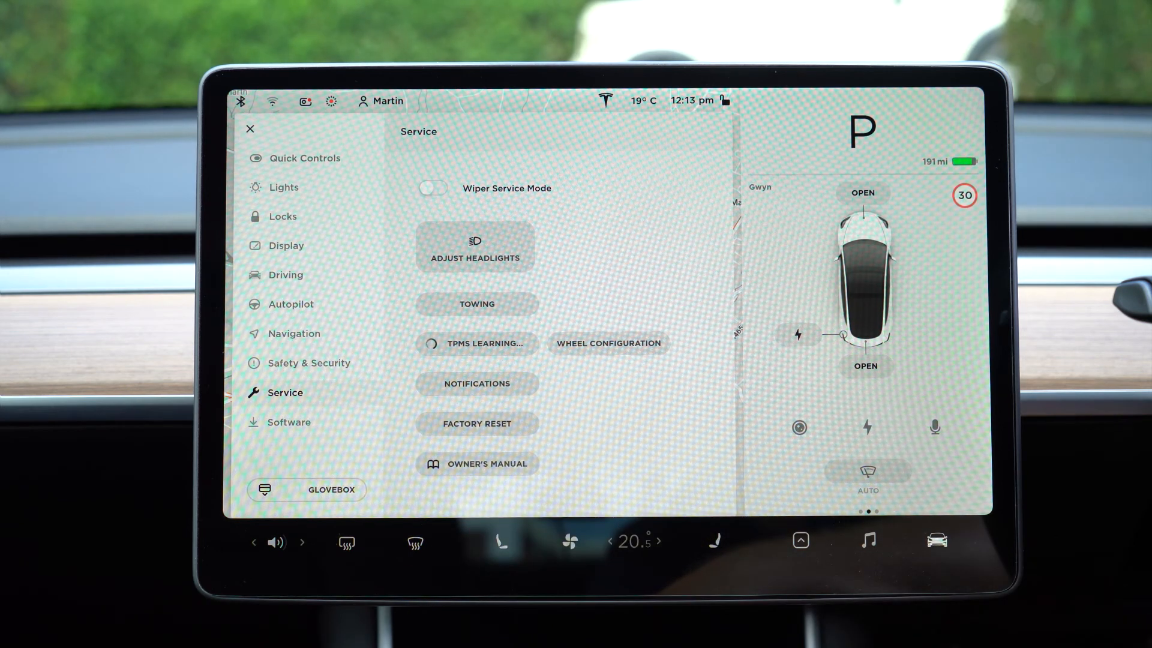
# View the Software page, then close Controls to return to the Abergavenny map
pyautogui.click(289, 422)
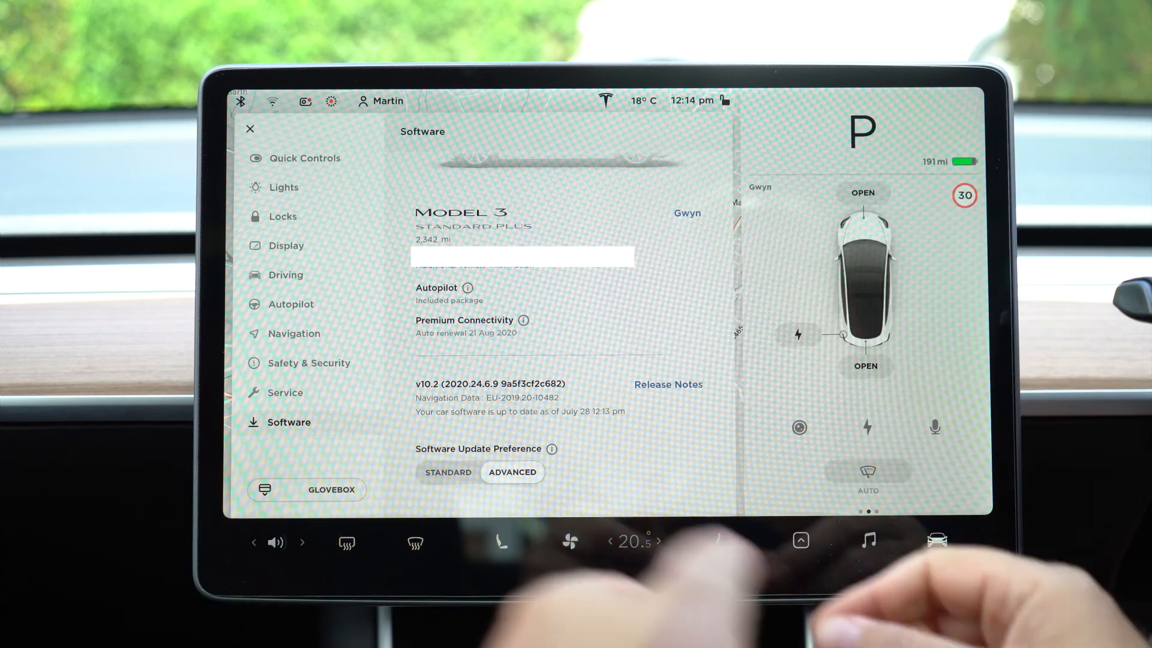
pyautogui.click(249, 129)
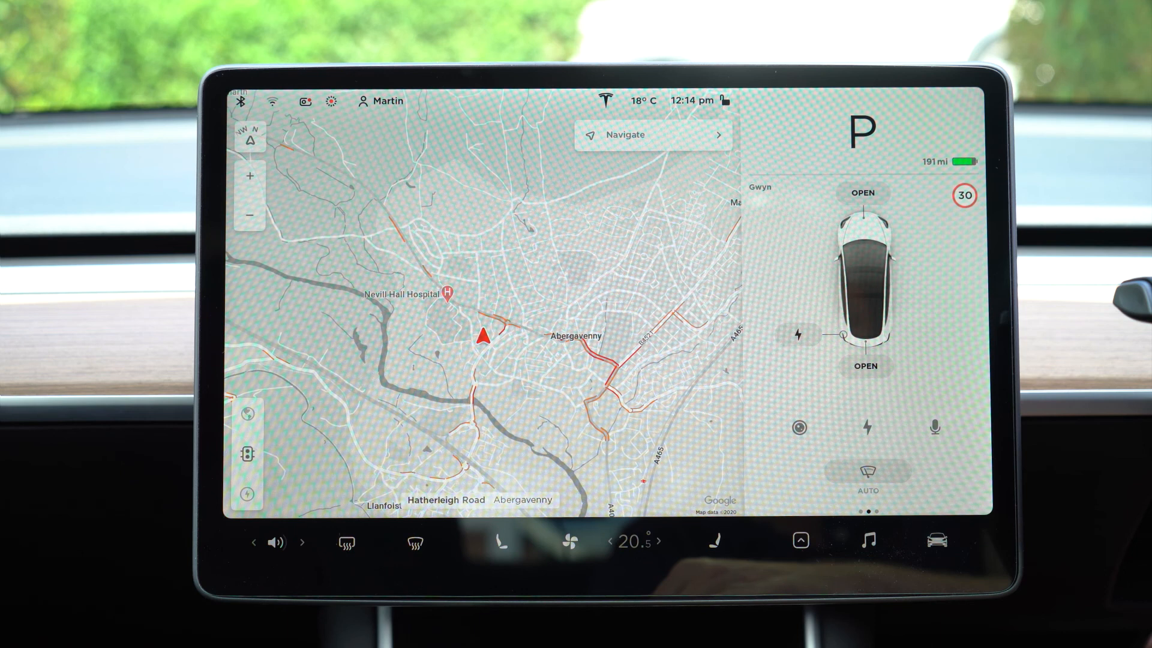